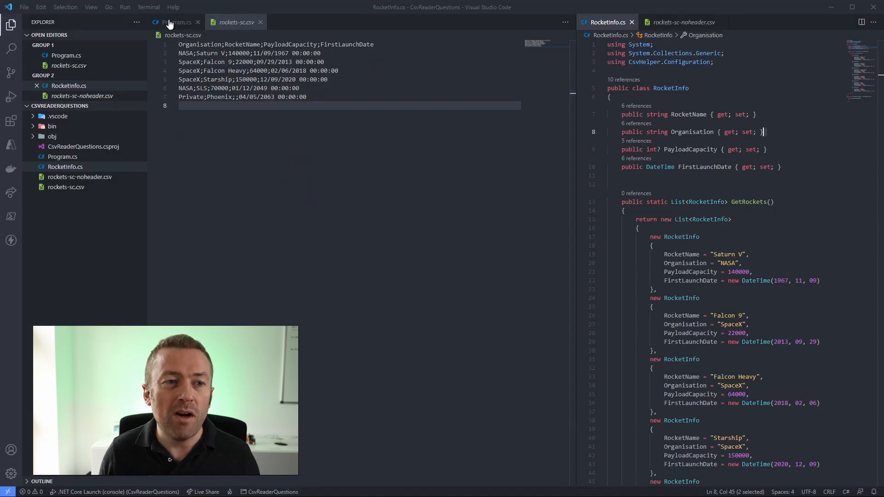
Show Program.cs with the CsvReader code that reads rockets.csv into RocketInfo records.
{"action": "left_click", "coordinate": [176, 22]}
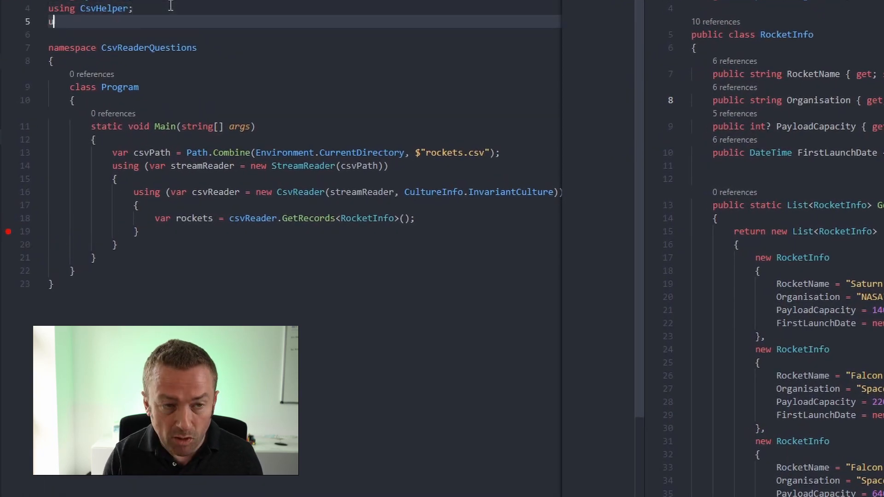
Import CsvHelper.Configuration and declare csvConfig = new CsvConfiguration(CultureInfo.InvariantCulture).
{"action": "type", "text": "using CsvHelper.Configuration;"}
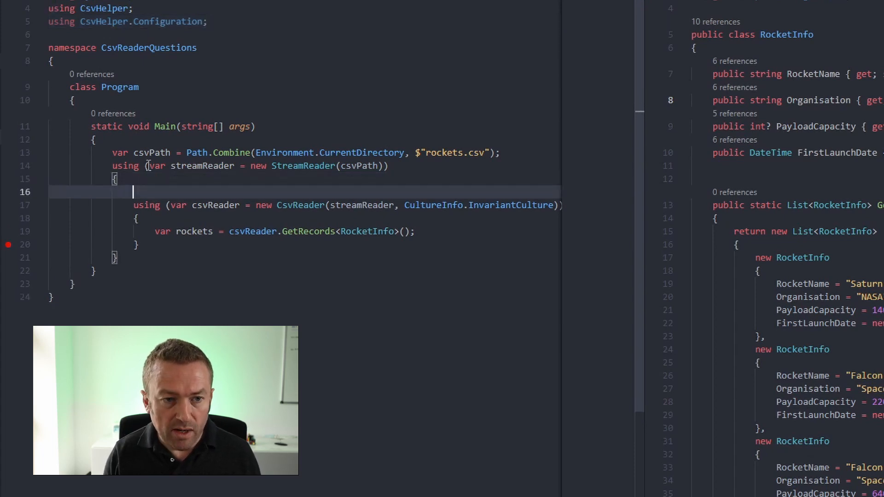
{"action": "type", "text": "var c"}
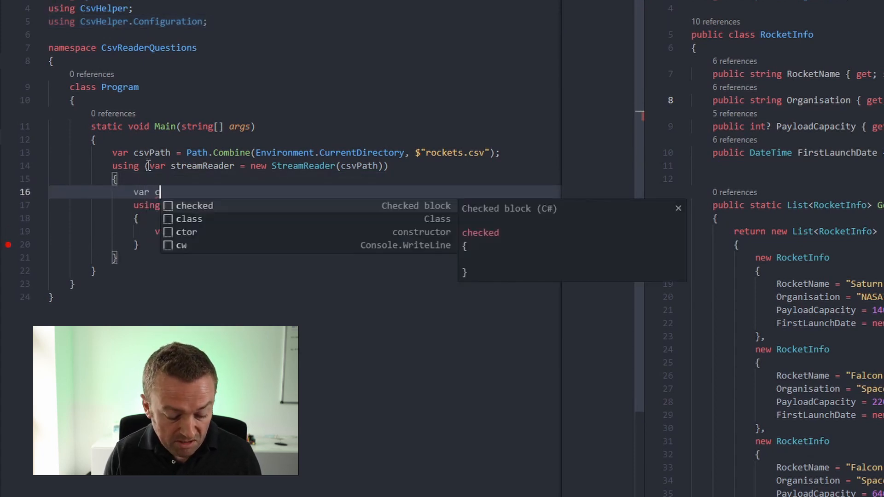
{"action": "type", "text": "svConfig"}
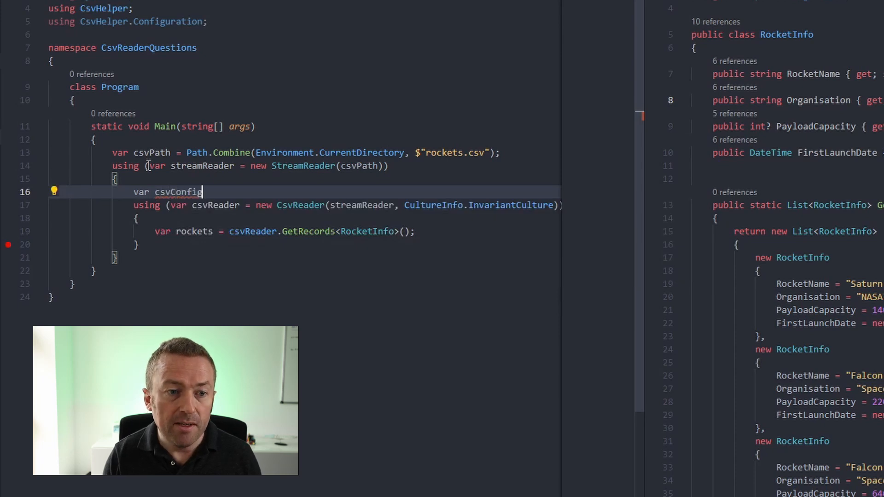
{"action": "type", "text": "= new C"}
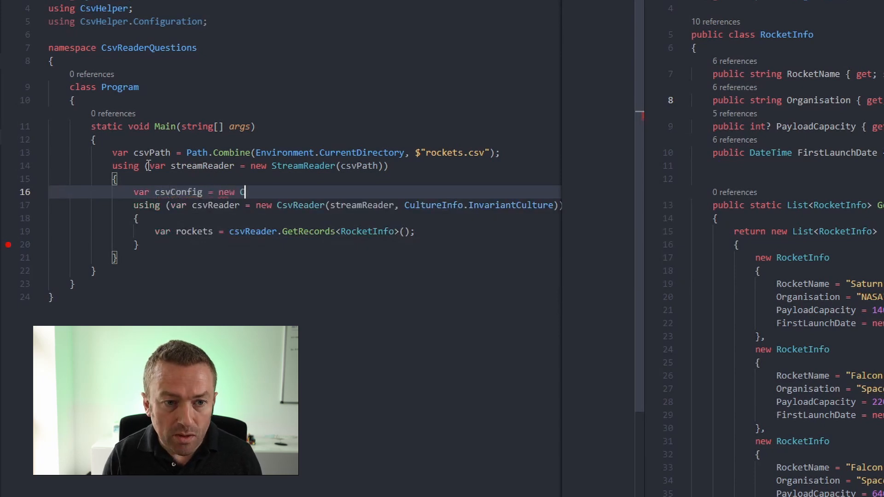
{"action": "type", "text": "svConfiguration"}
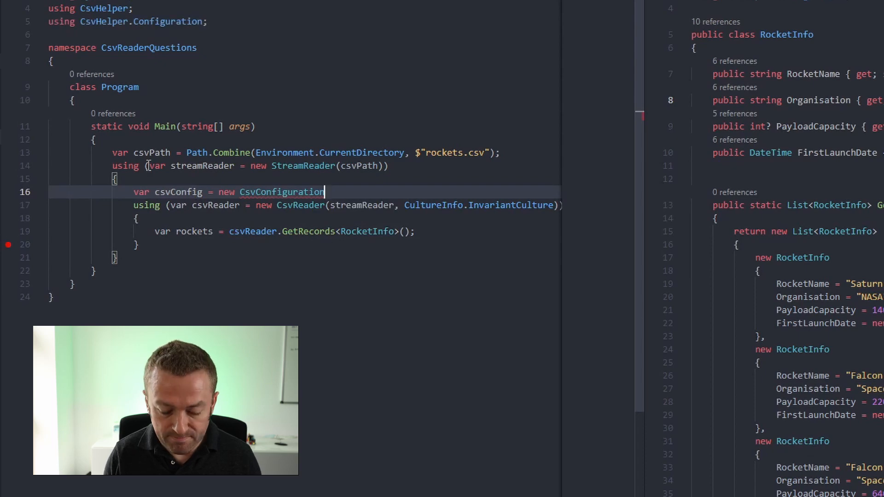
{"action": "type", "text": "("}
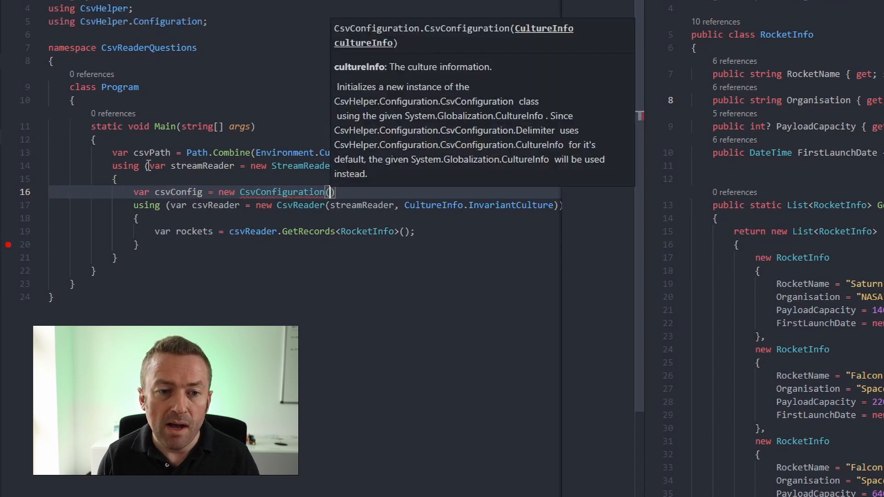
{"action": "type", "text": "CultureInfo"}
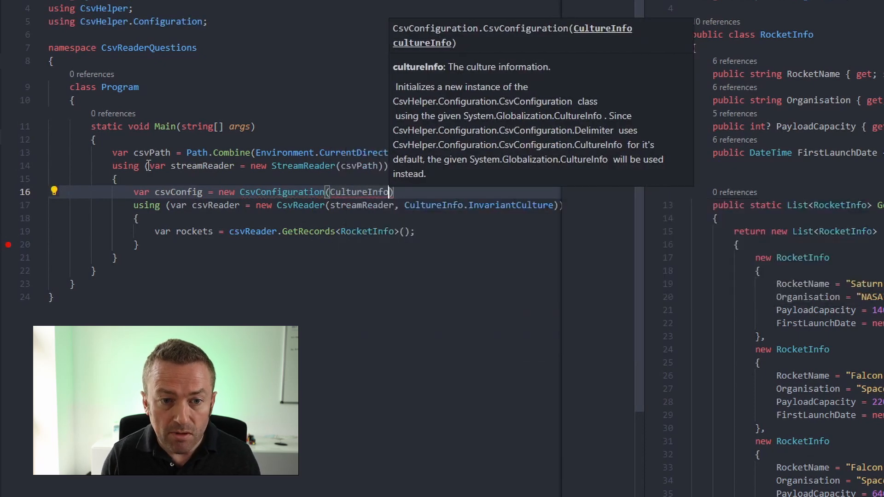
{"action": "type", "text": ".InvariantCulture"}
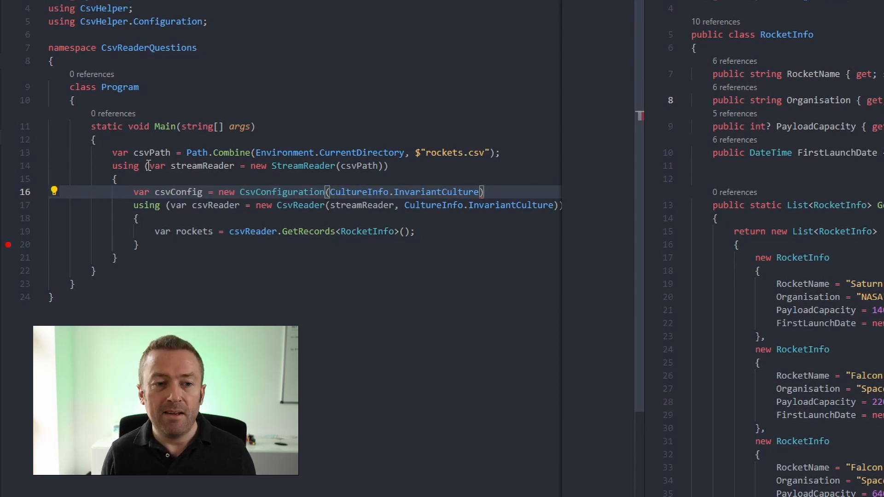
Give the configuration an initializer with Delimiter = ";" and pass it to the reader.
{"action": "key", "text": "Return"}
{"action": "type", "text": "{"}
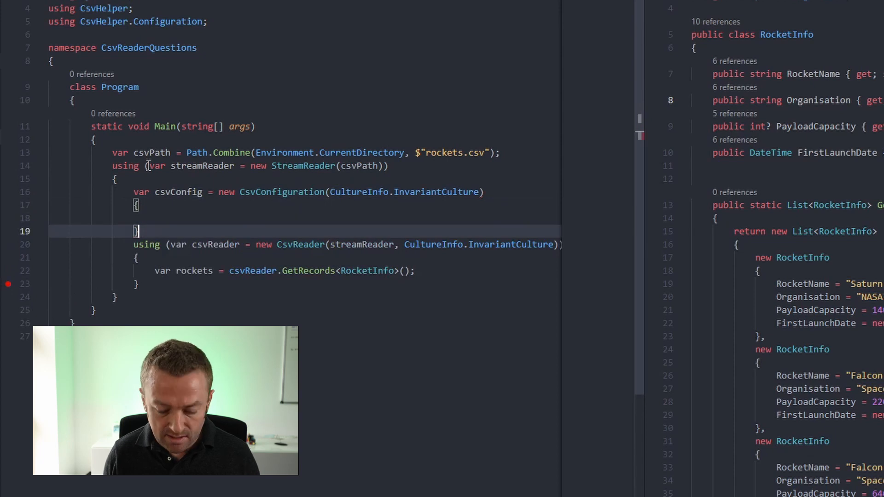
{"action": "key", "text": "Enter"}
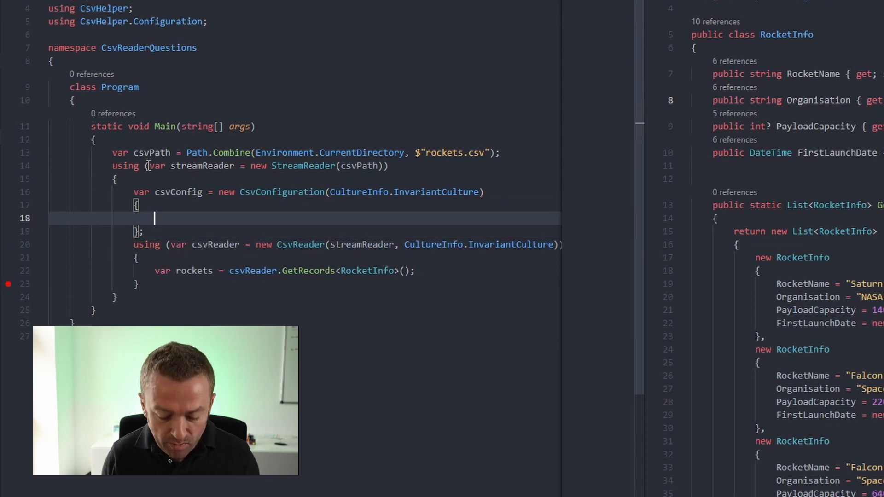
{"action": "type", "text": "Delimiter"}
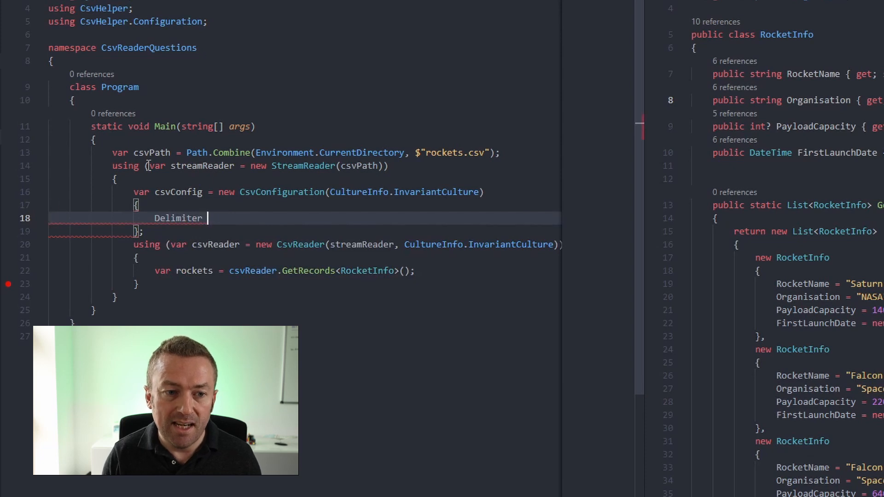
{"action": "type", "text": "= \";\""}
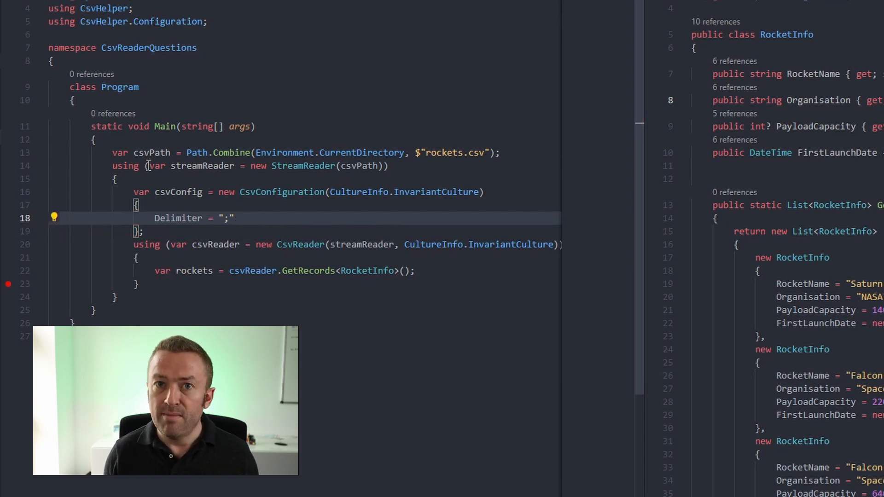
{"action": "key", "text": "enter"}
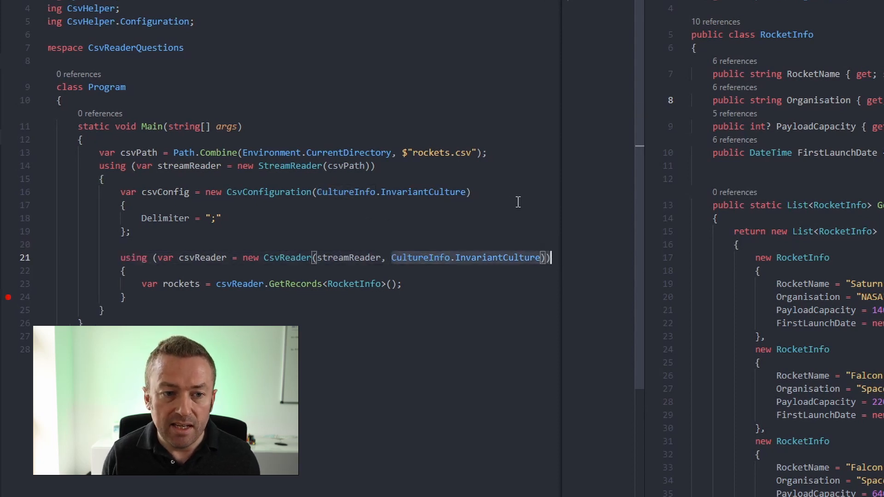
{"action": "type", "text": "csvCo"}
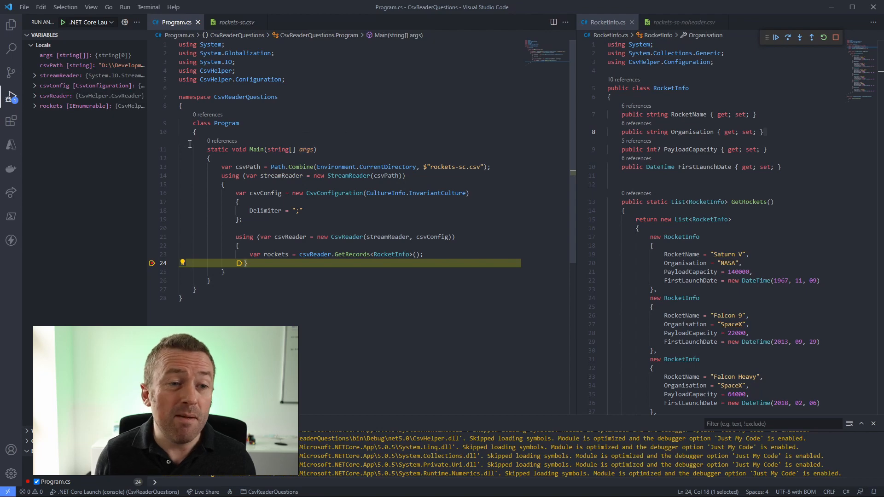
Expand rockets > Results View > [0] to show Saturn V, NASA, 140000, 09/11/1967.
{"action": "left_click_drag", "start_coordinate": [148, 149], "coordinate": [276, 149]}
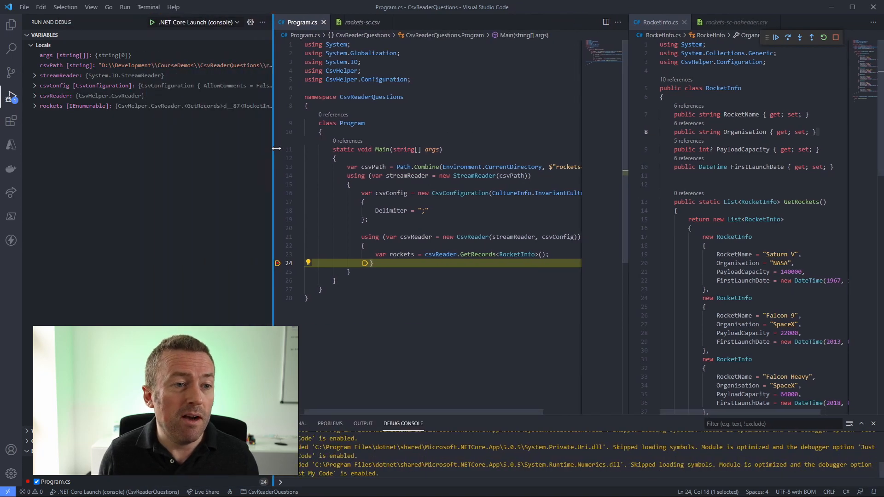
{"action": "left_click", "coordinate": [35, 106]}
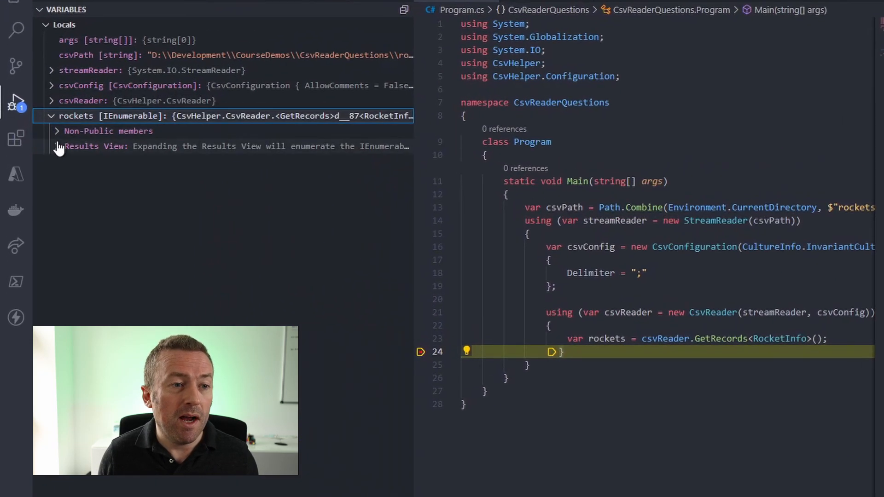
{"action": "left_click", "coordinate": [56, 146]}
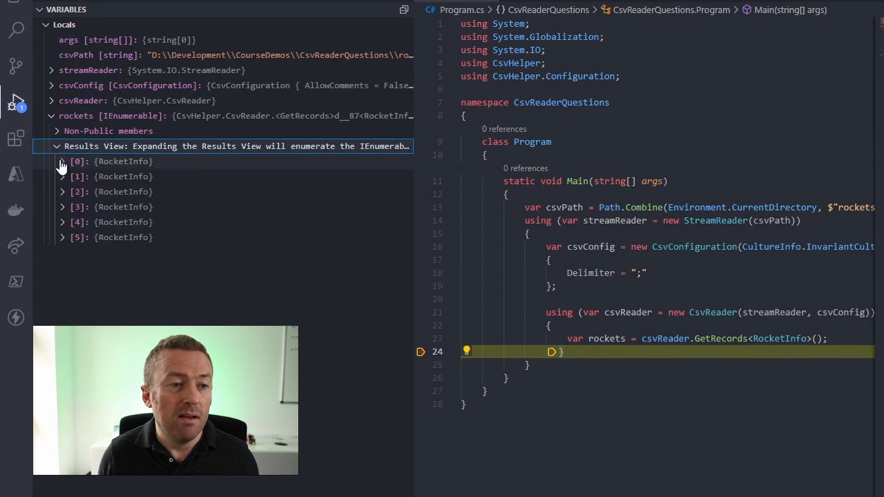
{"action": "left_click", "coordinate": [63, 162]}
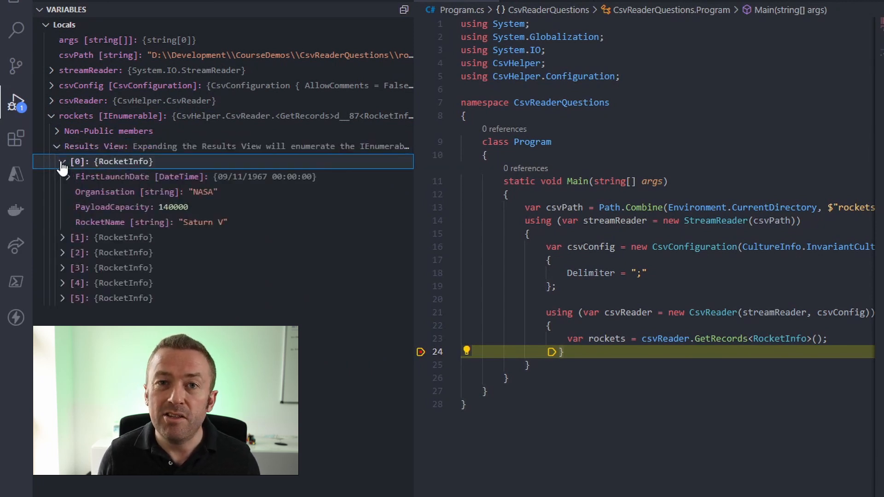
{"action": "mouse_move", "coordinate": [84, 196]}
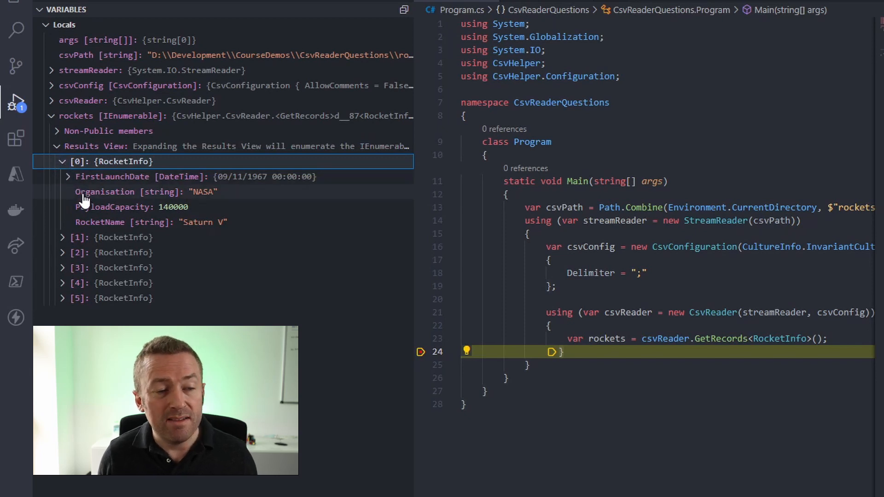
{"action": "mouse_move", "coordinate": [108, 212]}
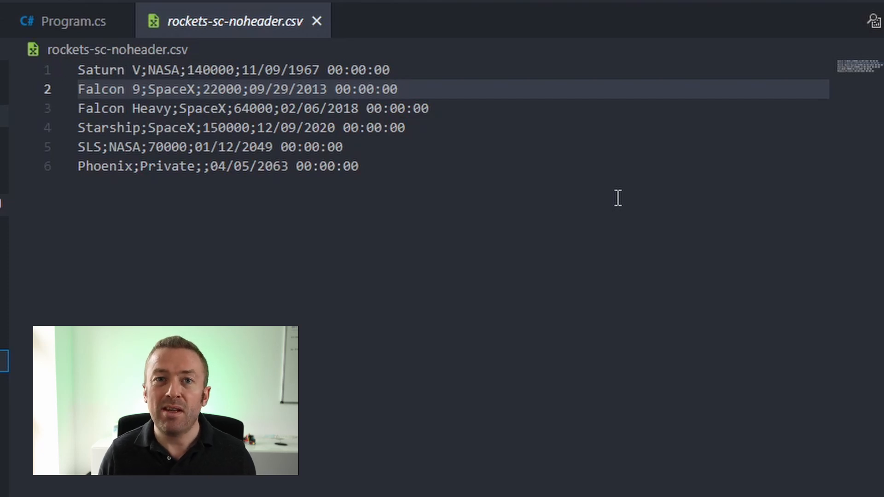
{"action": "mouse_move", "coordinate": [559, 210]}
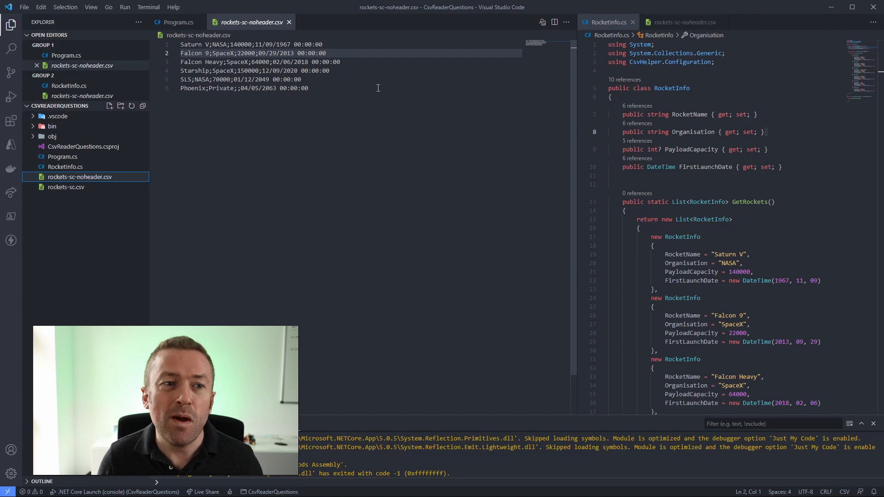
Return to the end of the Delimiter line in Program.cs for editing.
{"action": "left_click", "coordinate": [178, 22]}
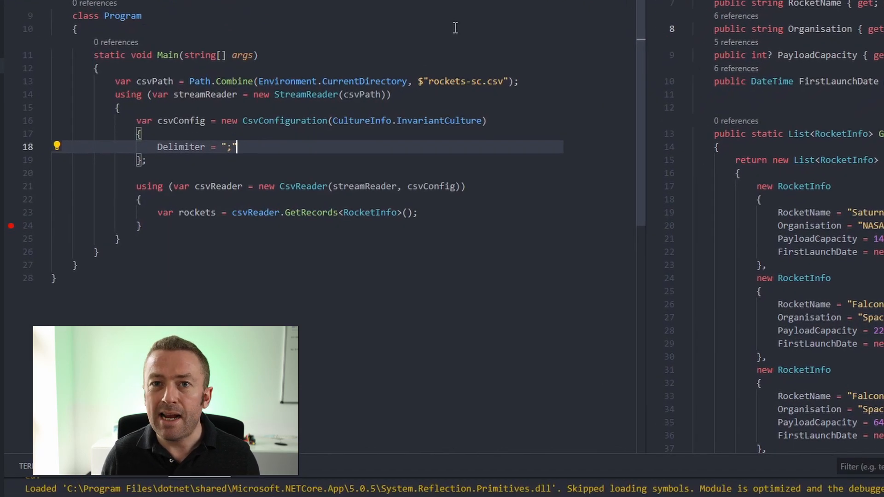
Add HasHeaderRecord = false after the semicolon Delimiter in the CSV configuration.
{"action": "type", "text": ","}
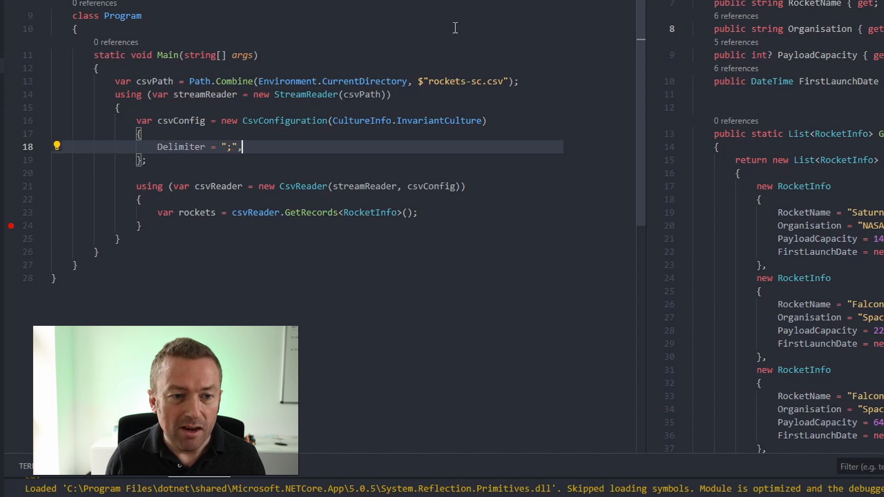
{"action": "type", "text": "HasHeaderRecord"}
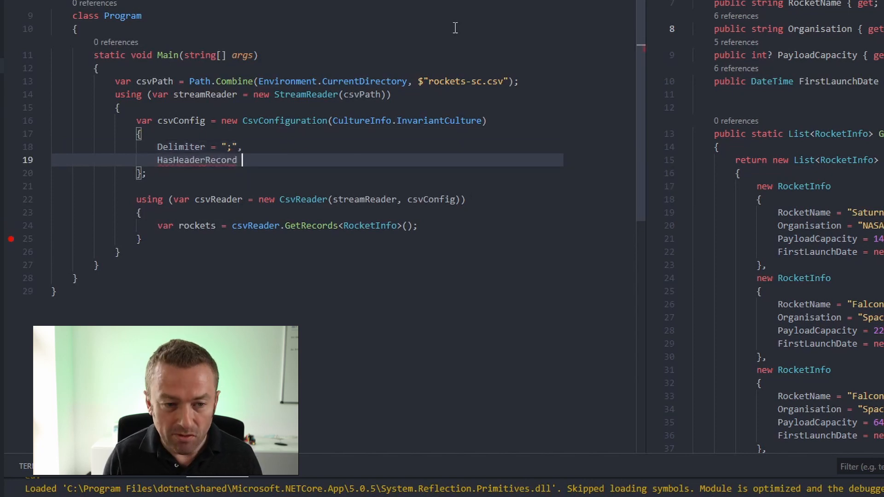
{"action": "type", "text": "= false"}
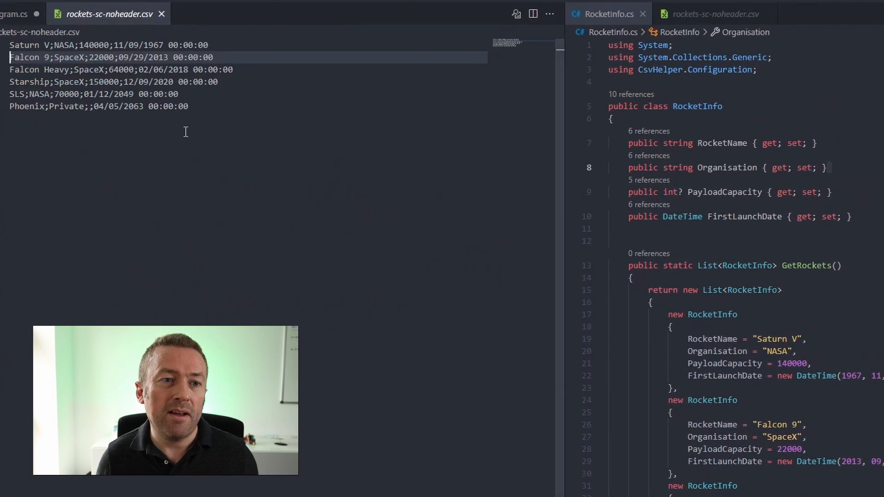
{"action": "mouse_move", "coordinate": [245, 143]}
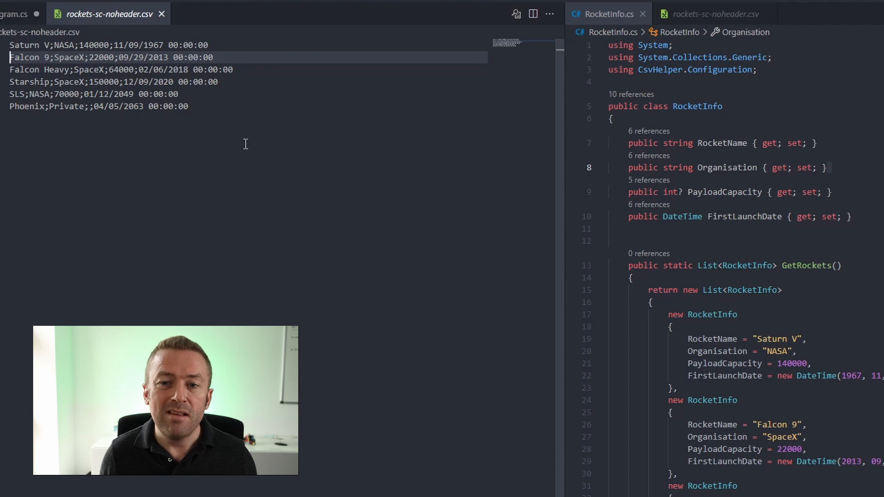
{"action": "mouse_move", "coordinate": [384, 128]}
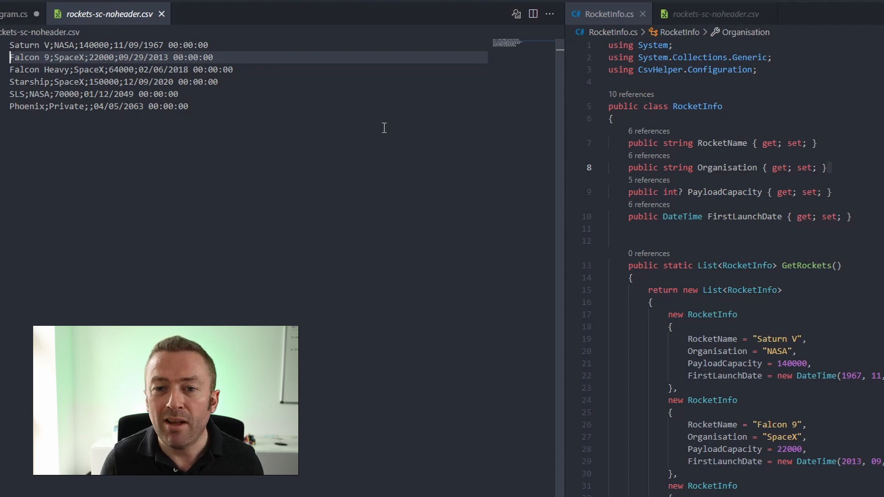
{"action": "mouse_move", "coordinate": [347, 162]}
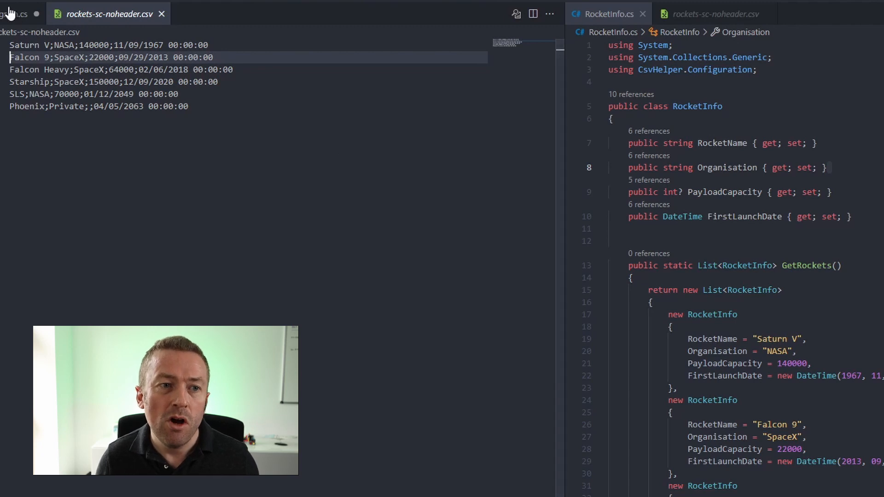
Show Program.cs beside RocketInfo with Delimiter ";" and HasHeaderRecord = false.
{"action": "left_click", "coordinate": [17, 13]}
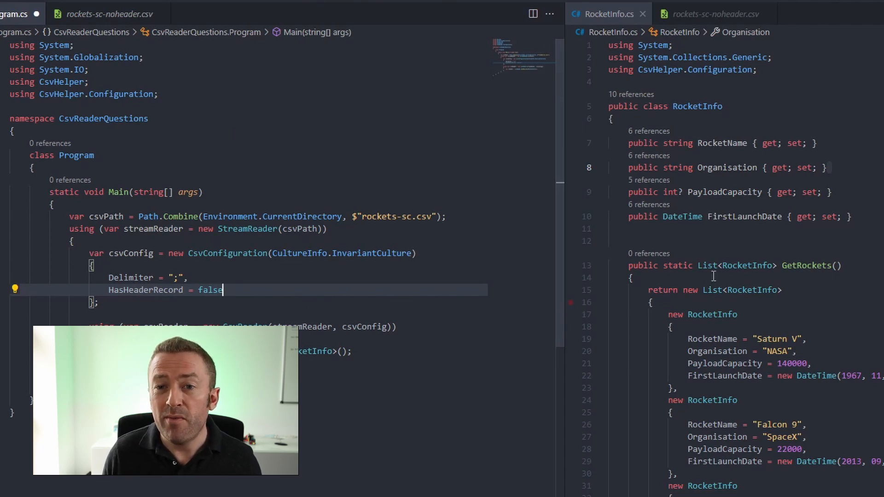
Move the Organisation property above RocketName in RocketInfo.cs.
{"action": "left_click", "coordinate": [823, 168]}
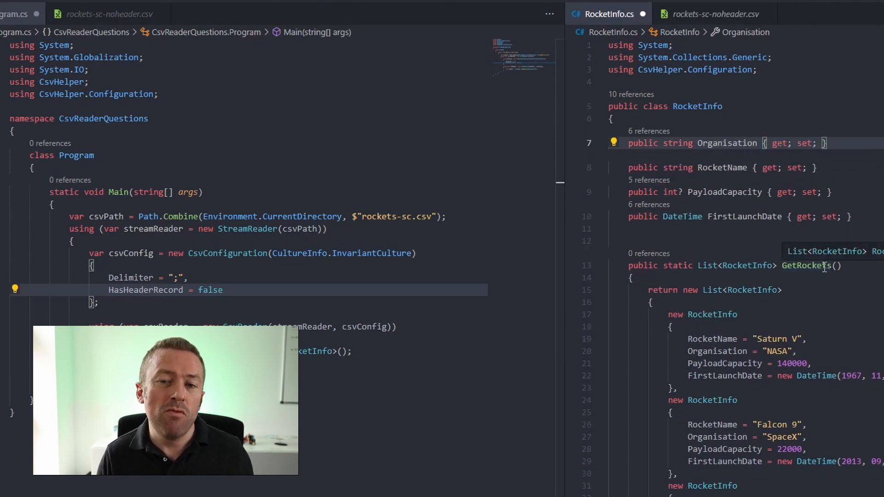
{"action": "mouse_move", "coordinate": [482, 125]}
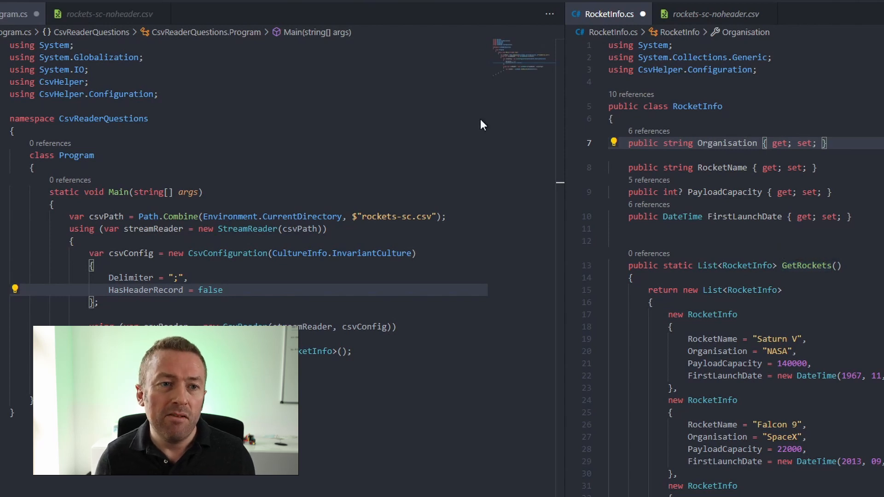
{"action": "left_click", "coordinate": [101, 13]}
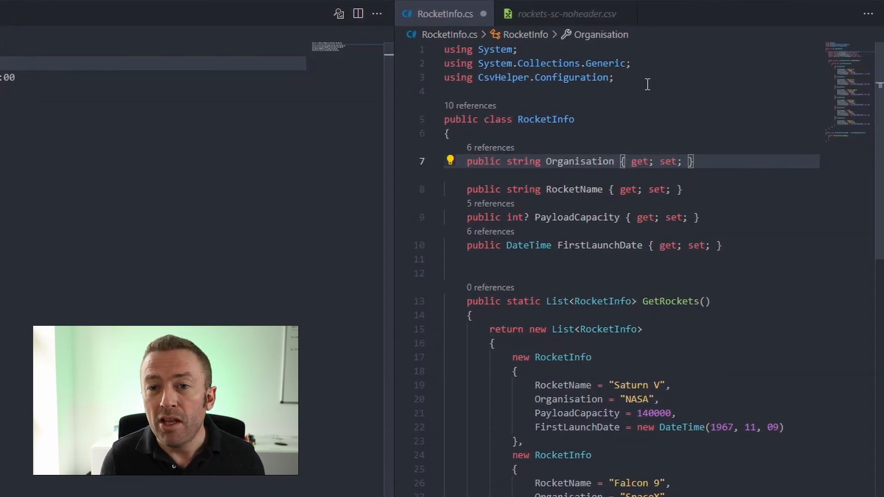
Import CsvHelper.Configuration.Attributes and tag Organisation with [Index(1)].
{"action": "type", "text": "using"}
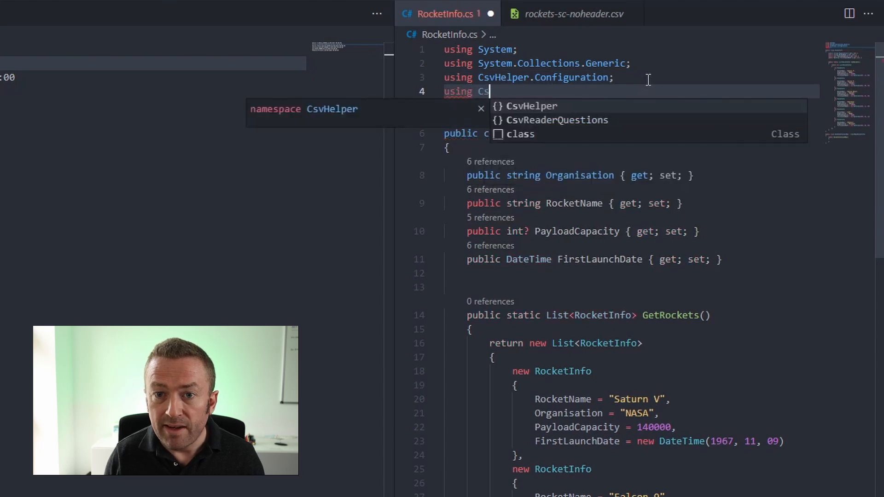
{"action": "type", "text": "CsvHelper.Configuration.Attributes;"}
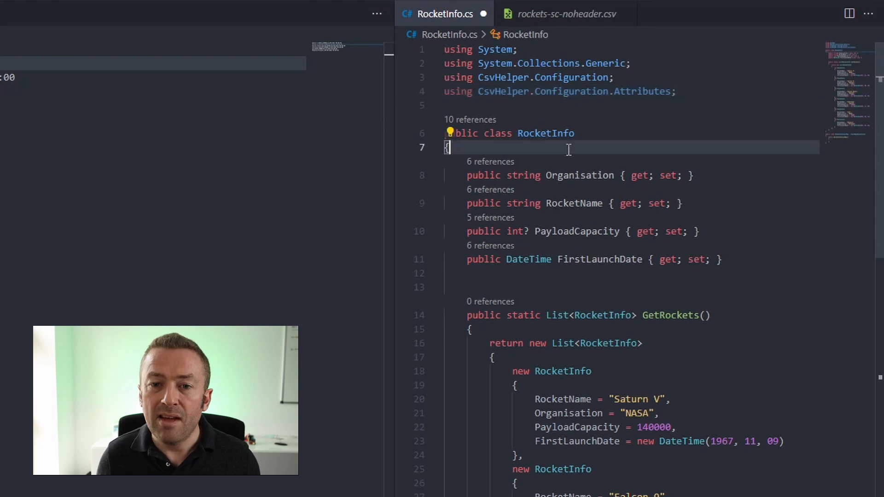
{"action": "key", "text": "Enter"}
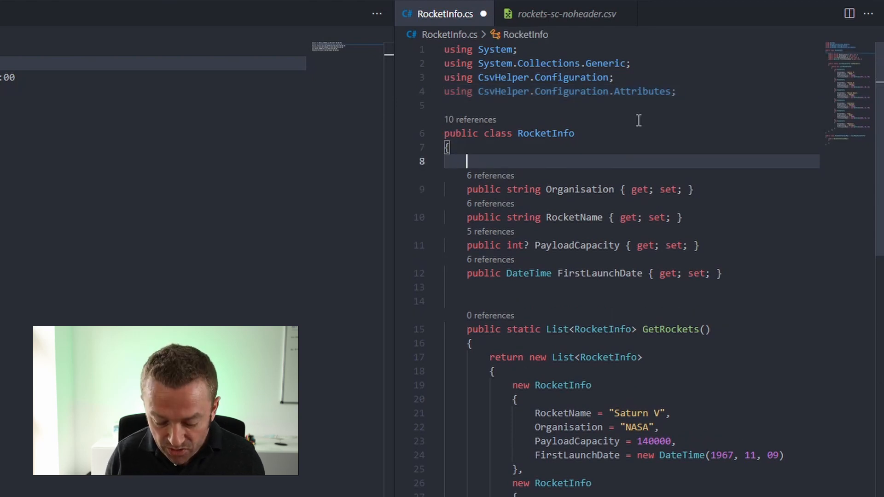
{"action": "type", "text": "[Index("}
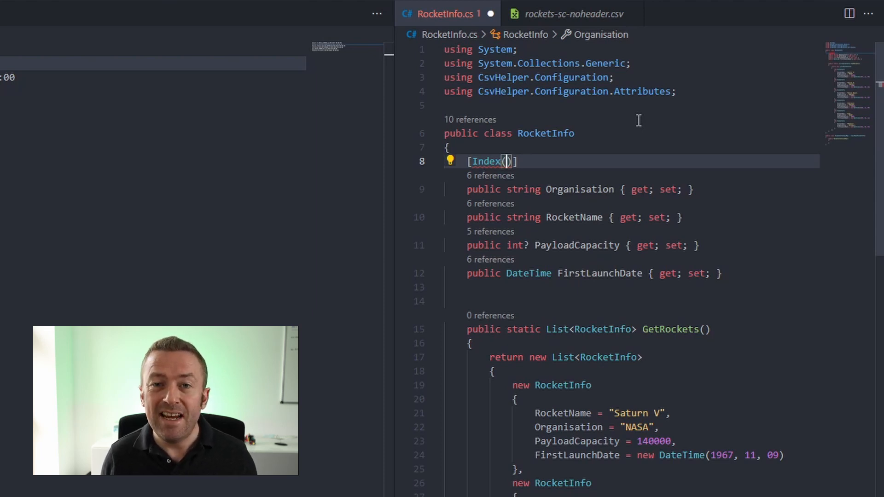
{"action": "type", "text": "1"}
{"action": "type", "text": "[I"}
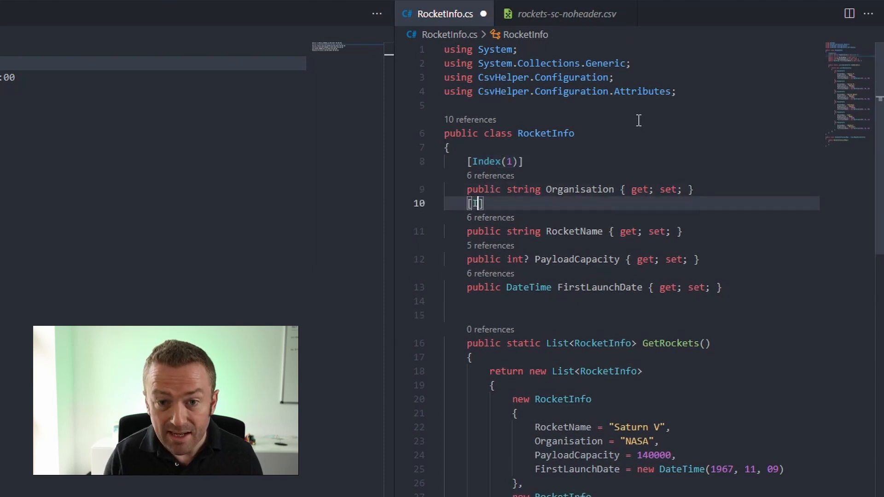
Tag RocketName with [Index(0)] and start the next Index attribute.
{"action": "type", "text": "Index("}
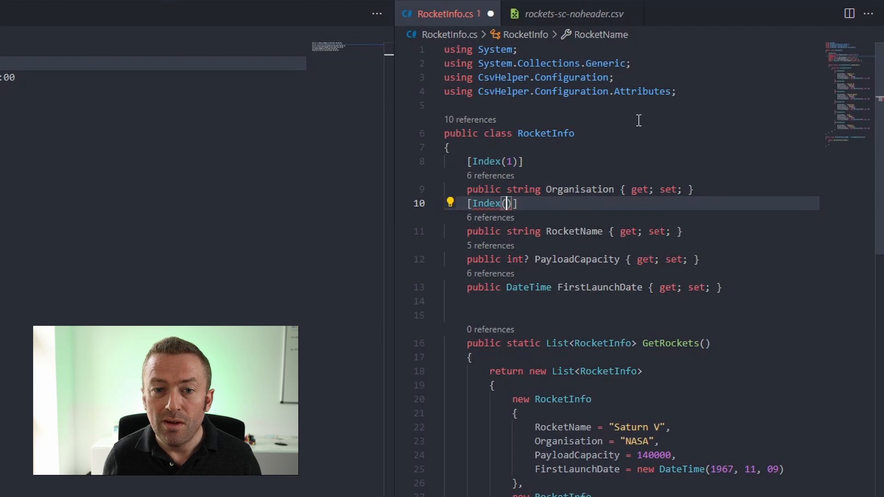
{"action": "type", "text": "0"}
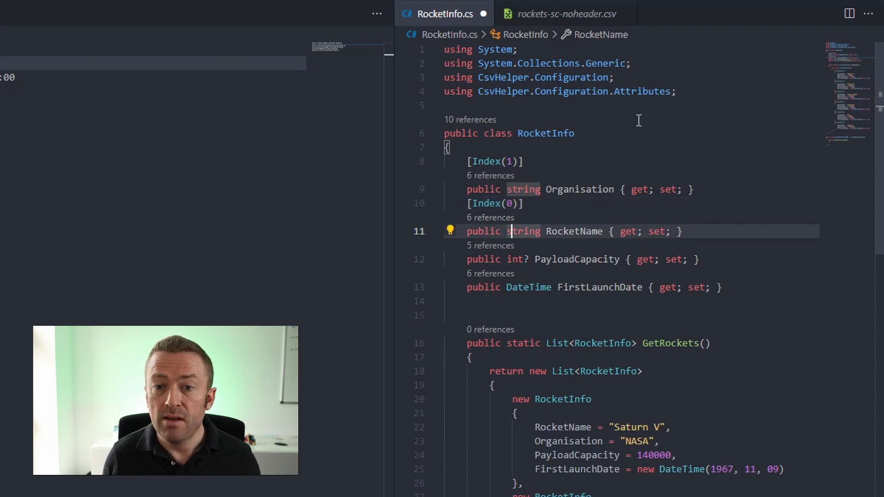
{"action": "type", "text": "[Index(3"}
{"action": "type", "text": "[Index(2)]"}
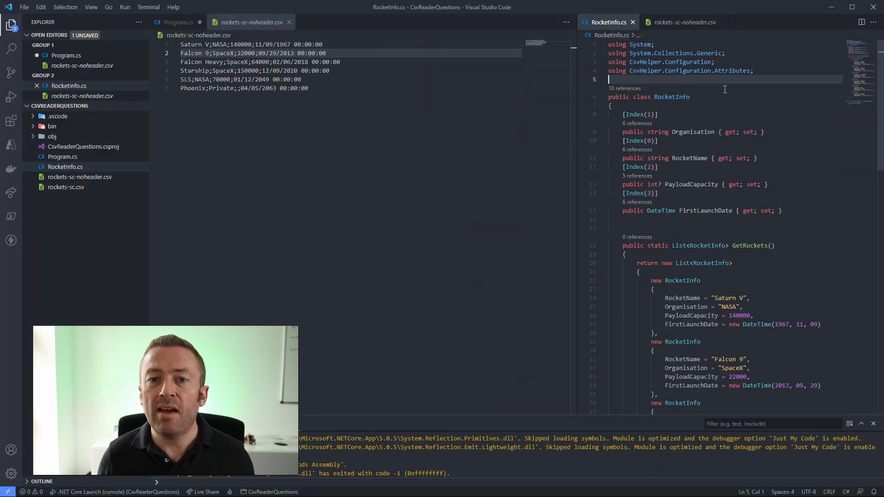
Point Program.cs at rockets-sc-noheader.csv and pause the debugger after GetRecords.
{"action": "left_click", "coordinate": [197, 22]}
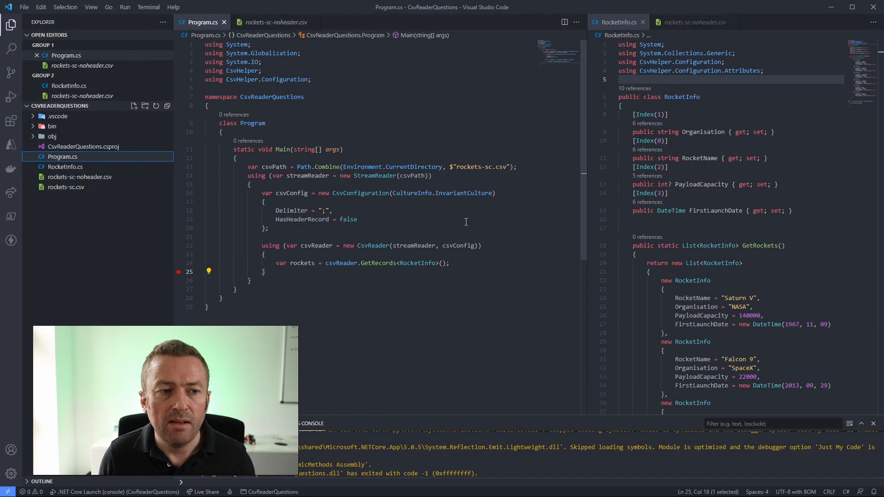
{"action": "left_click", "coordinate": [507, 166]}
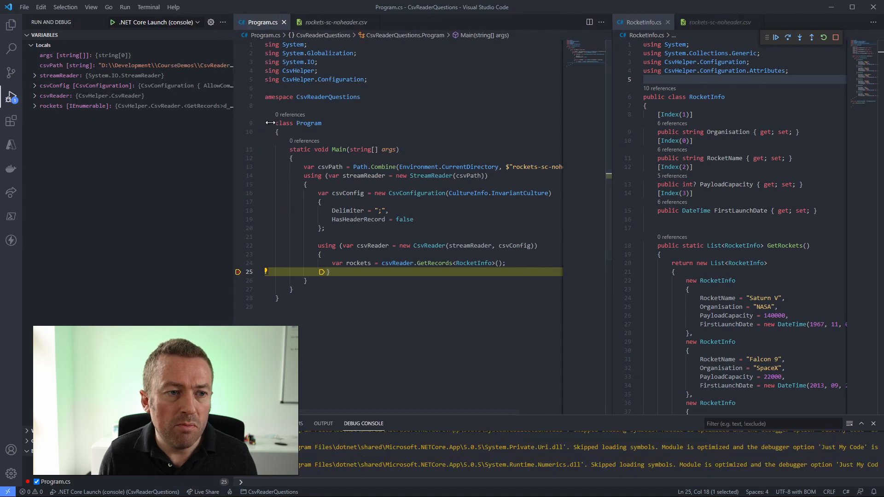
Expand rockets > Results View > [0] to confirm six records, first Saturn V, NASA, 140000.
{"action": "left_click", "coordinate": [34, 106]}
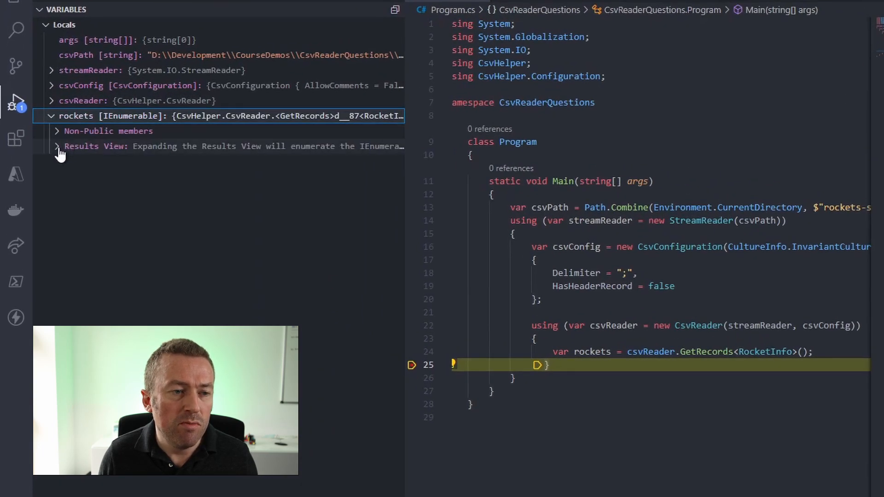
{"action": "left_click", "coordinate": [57, 146]}
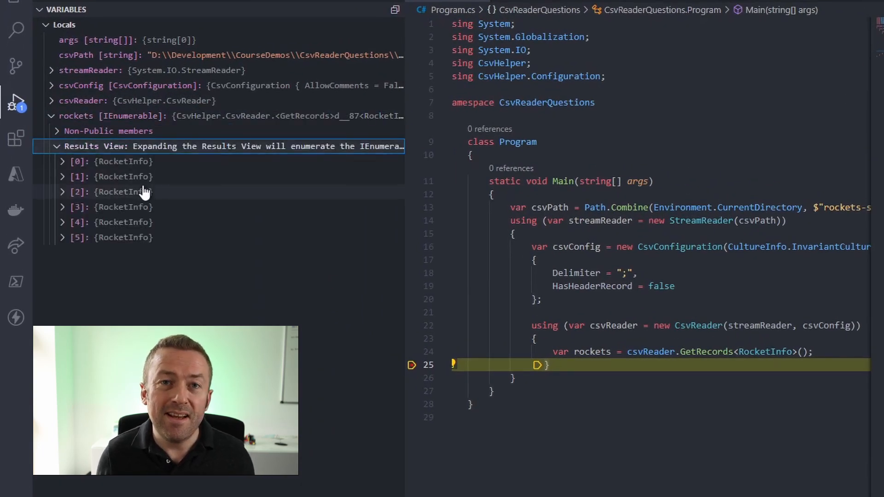
{"action": "left_click", "coordinate": [63, 162]}
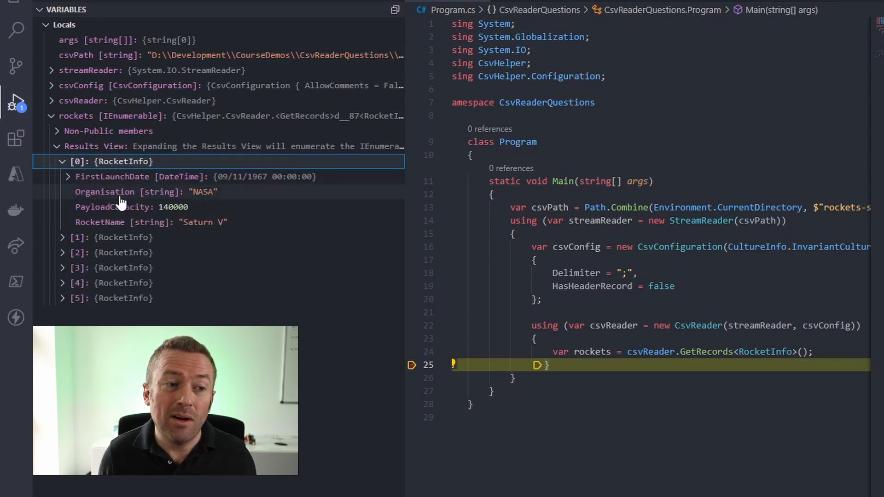
{"action": "mouse_move", "coordinate": [107, 222]}
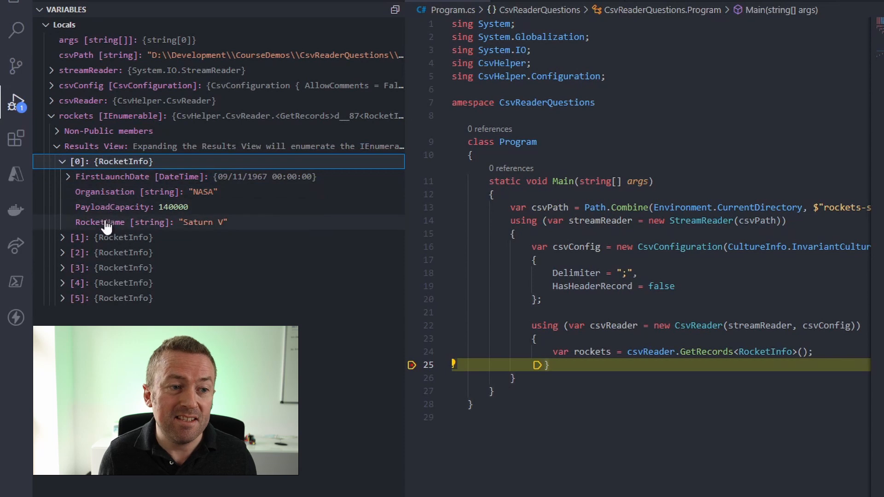
{"action": "mouse_move", "coordinate": [343, 274]}
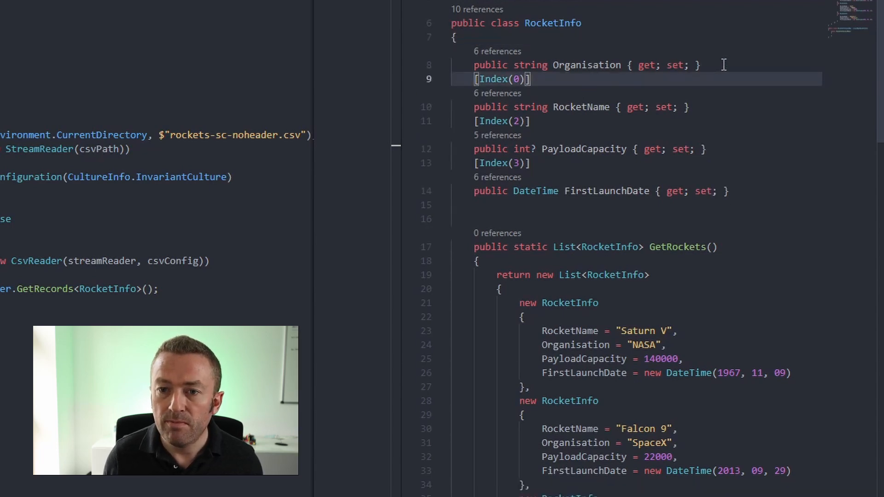
Scroll down through RocketInfo.cs to the empty RocketInfoClassMap class.
{"action": "scroll", "scroll_direction": "down", "scroll_amount": 3}
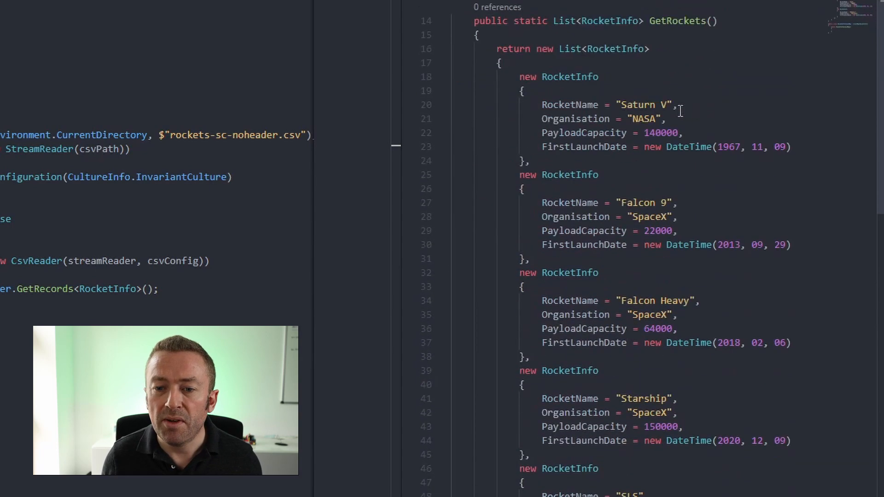
{"action": "scroll", "scroll_direction": "down", "scroll_amount": 3}
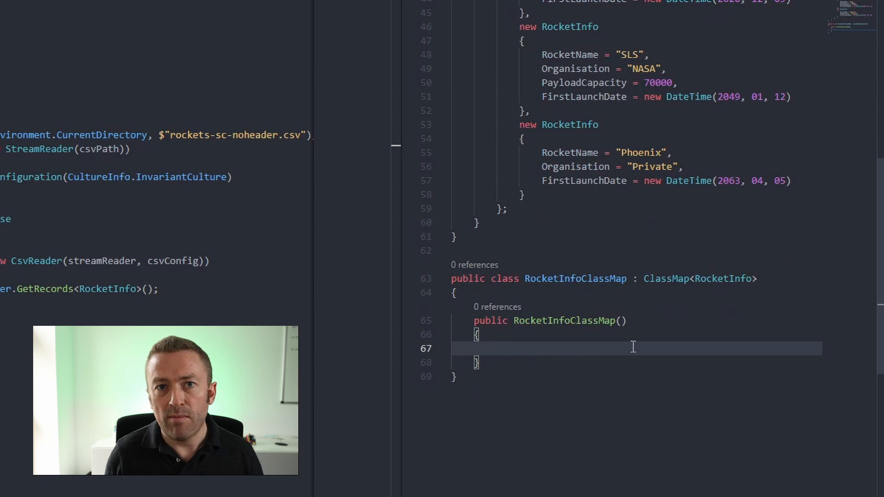
Map RocketName to CSV index 0 in the RocketInfoClassMap constructor.
{"action": "type", "text": "M"}
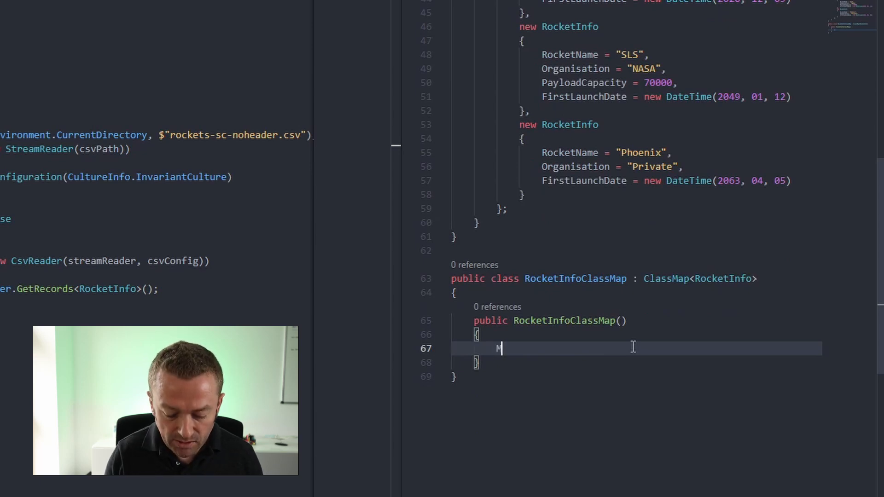
{"action": "type", "text": "ap()"}
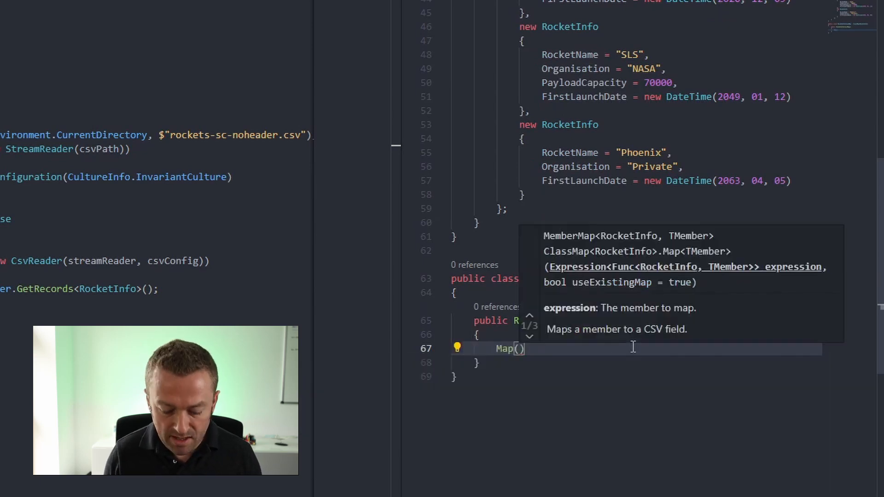
{"action": "type", "text": "m =>"}
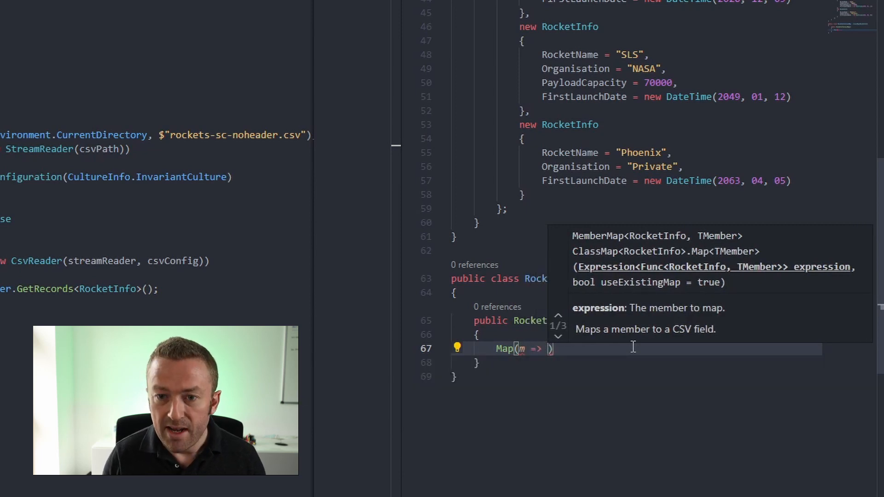
{"action": "type", "text": "m.RocketName"}
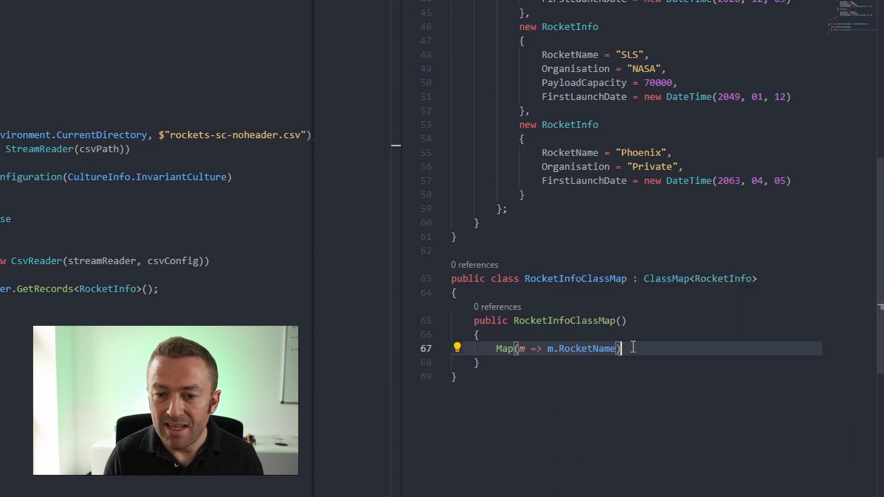
{"action": "type", "text": ".Index("}
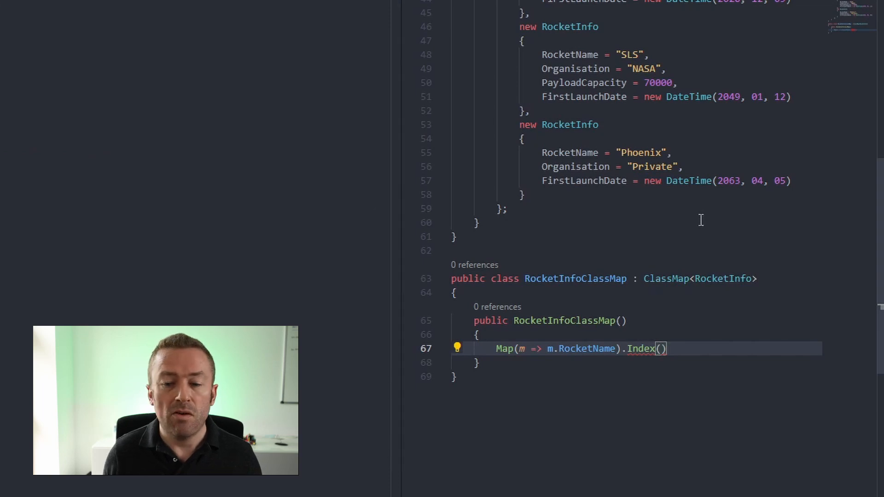
{"action": "type", "text": "0"}
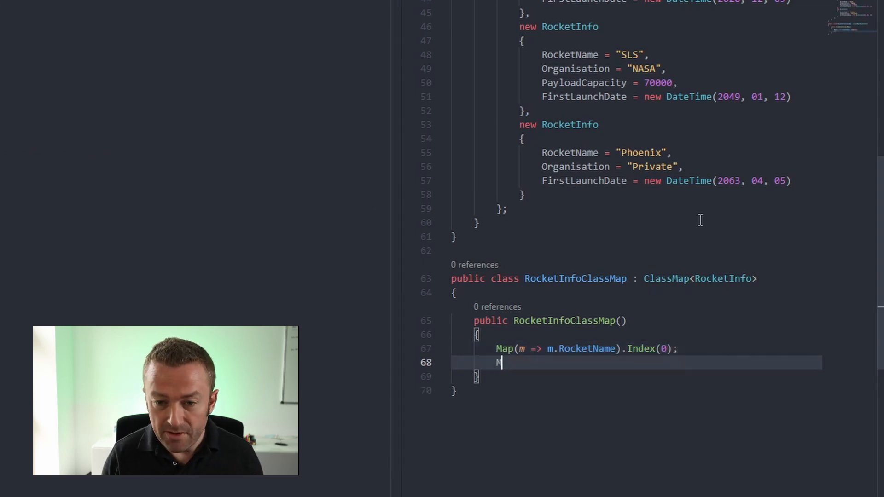
Map Organisation to index 1 and begin the remaining property mappings.
{"action": "type", "text": "Map(m => m."}
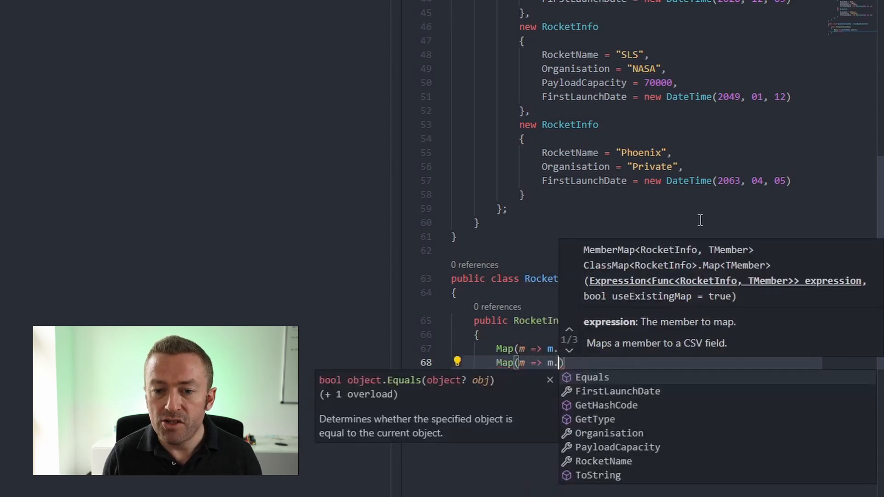
{"action": "type", "text": "Organisation).Index"}
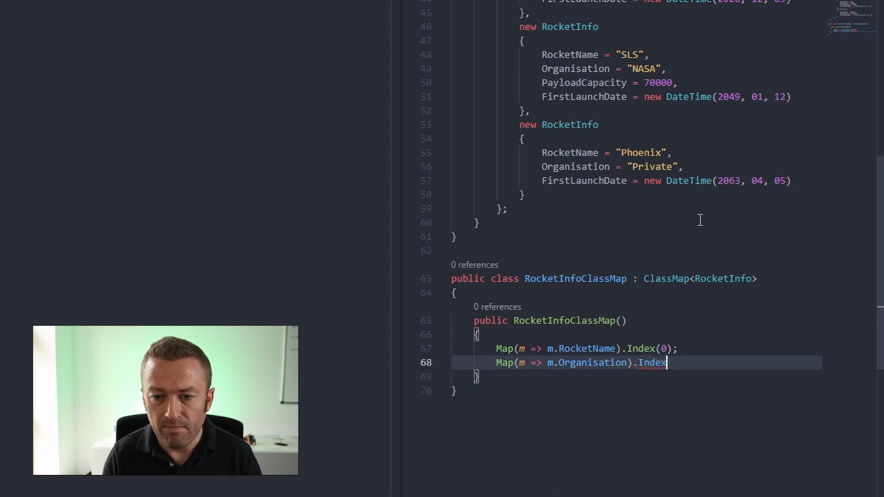
{"action": "type", "text": "(1);"}
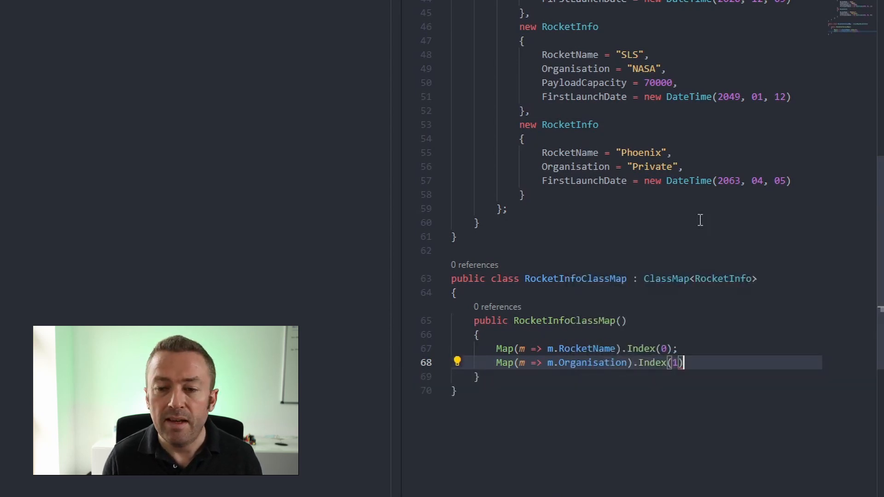
{"action": "type", "text": ";"}
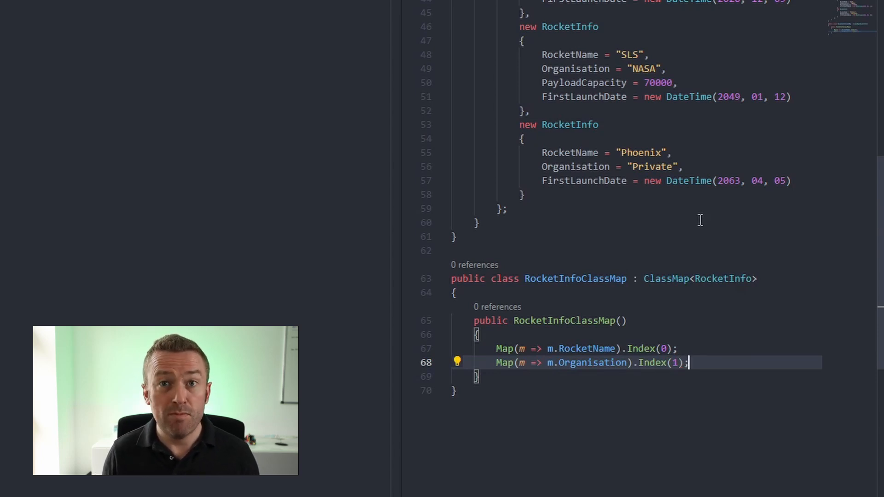
{"action": "type", "text": "Map(m => m.PayloadC"}
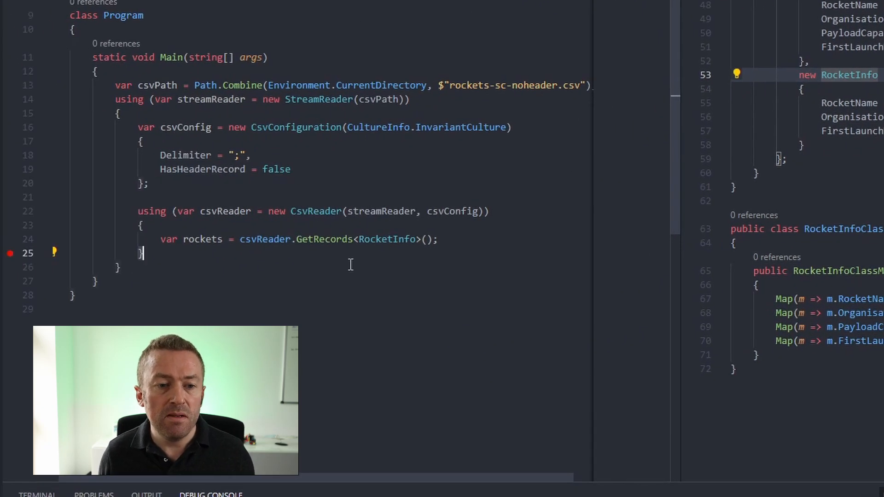
{"action": "mouse_move", "coordinate": [386, 211]}
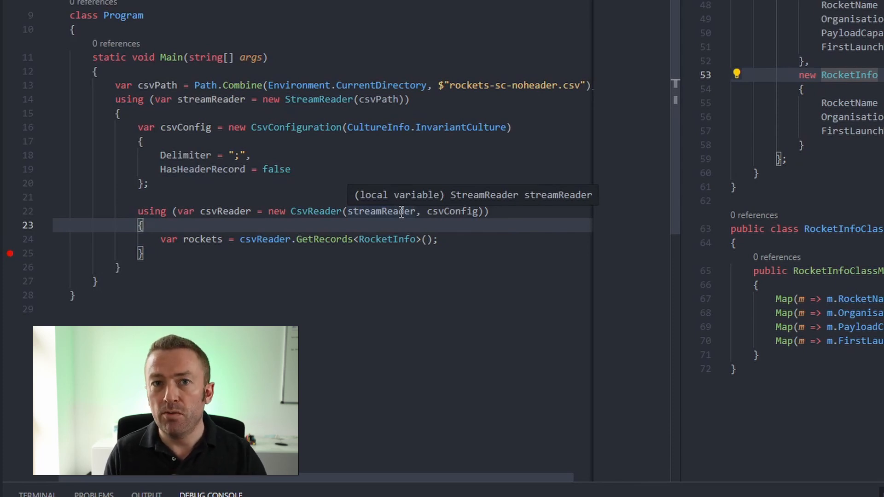
Add csvReader.Context.RegisterClassMap<RocketInfoClassMap>() before GetRecords in Program.cs.
{"action": "key", "text": "Enter"}
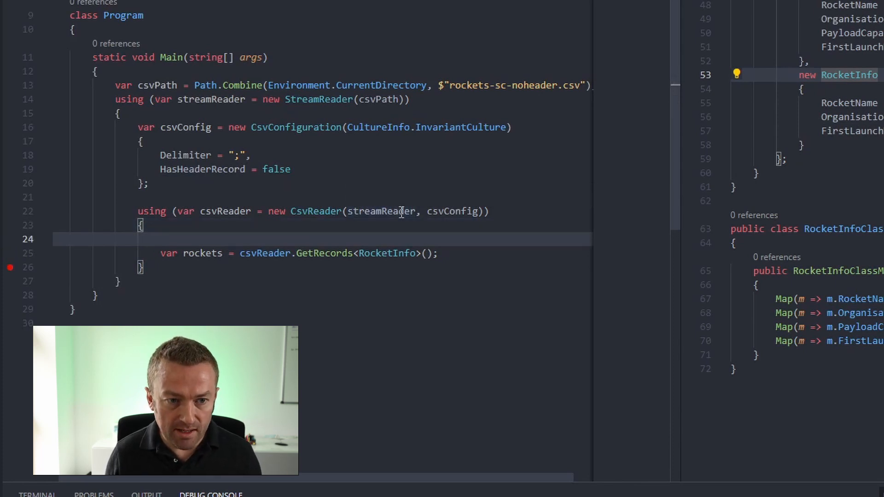
{"action": "type", "text": "csvReader."}
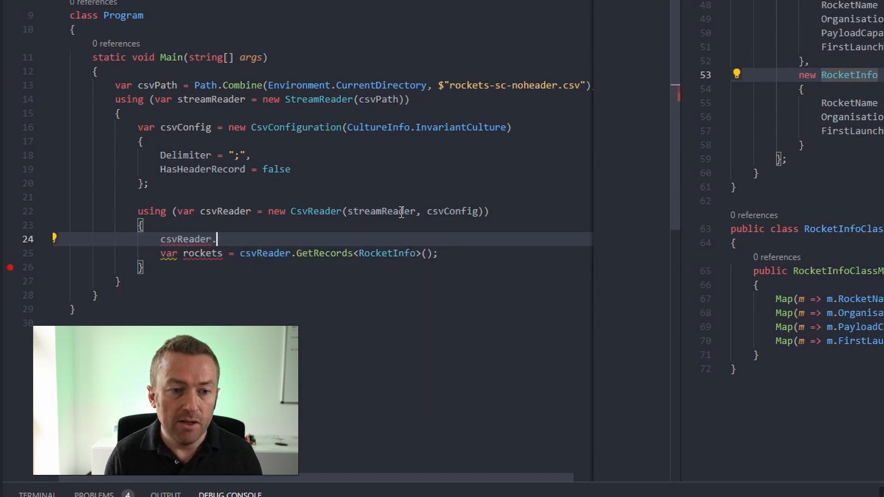
{"action": "type", "text": "Context."}
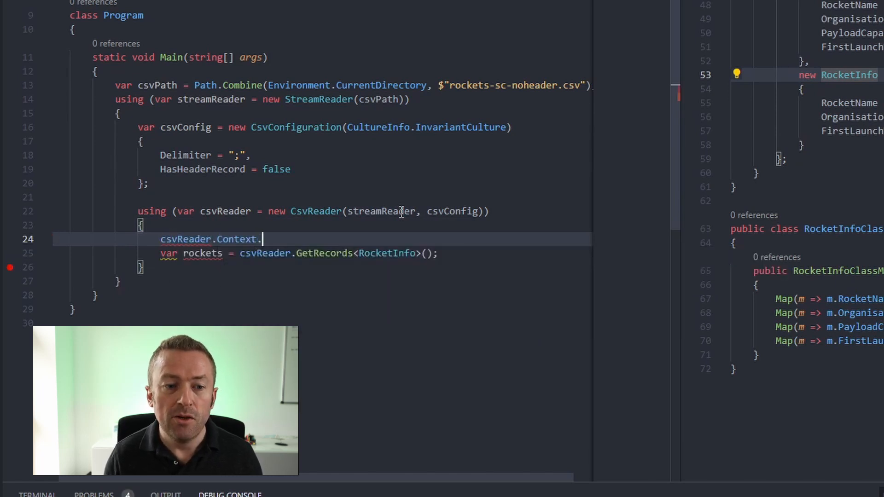
{"action": "type", "text": "Re"}
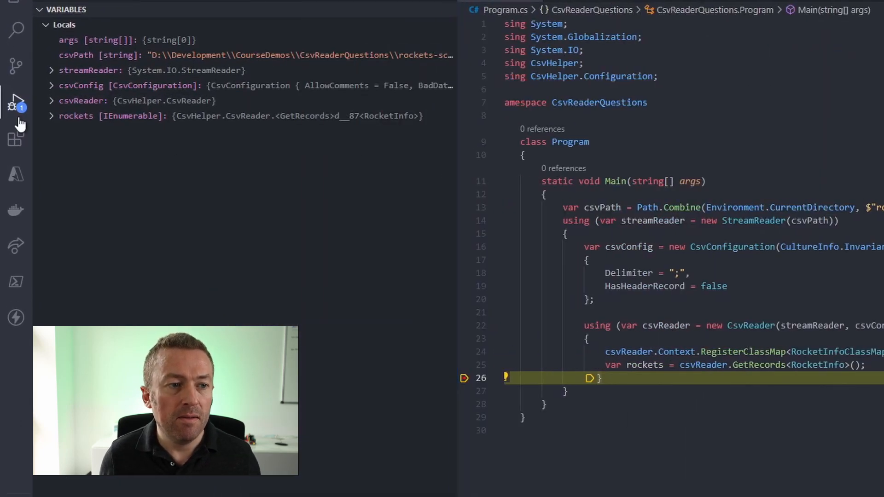
Expand the rockets variable and its Results View to list the six RocketInfo records.
{"action": "left_click", "coordinate": [75, 115]}
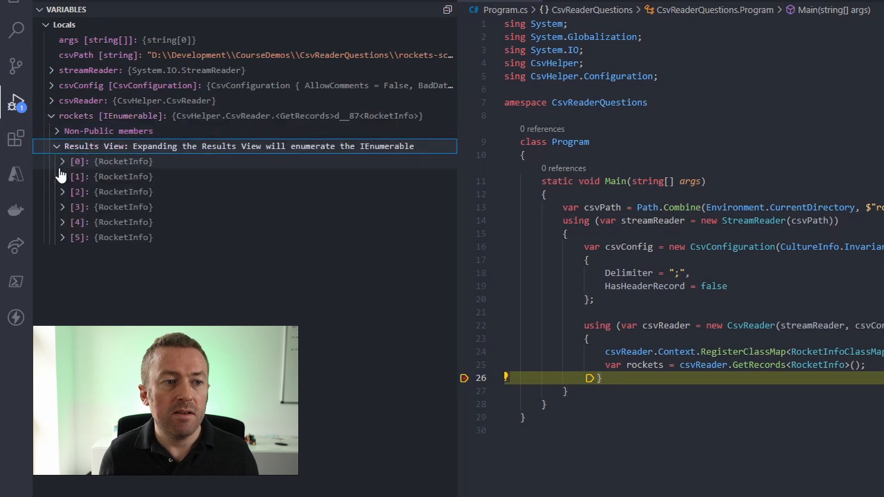
{"action": "left_click", "coordinate": [62, 161]}
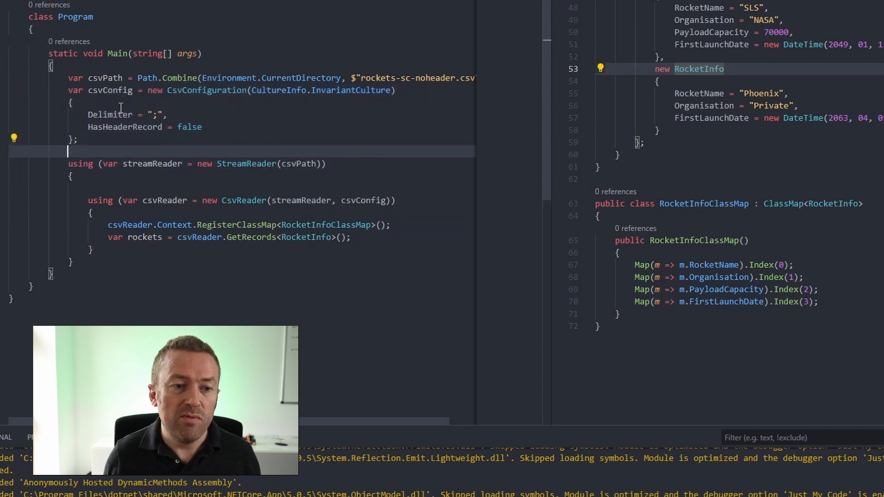
{"action": "mouse_move", "coordinate": [111, 115]}
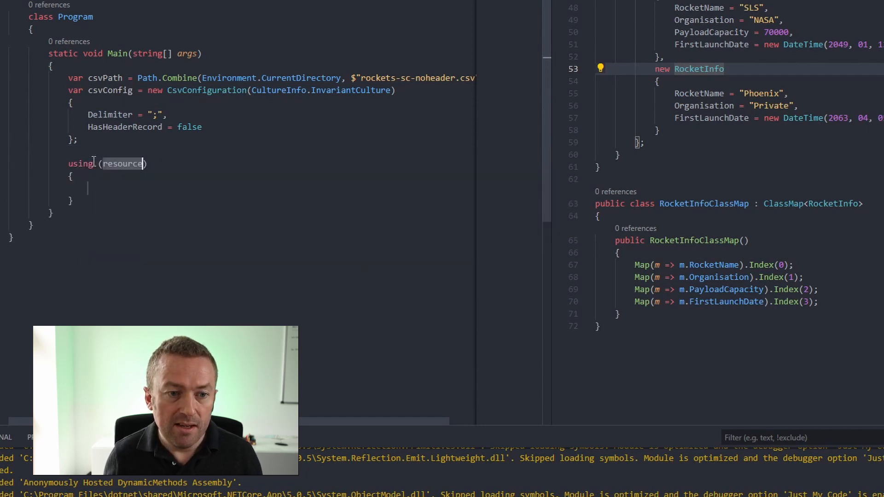
Declare a using block with a new StreamWriter on csvPath.
{"action": "type", "text": "var stream"}
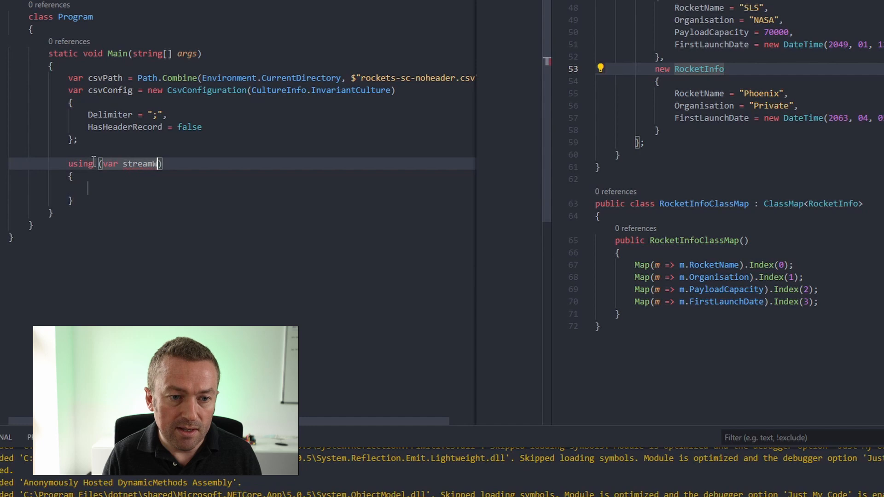
{"action": "type", "text": "Writer = new"}
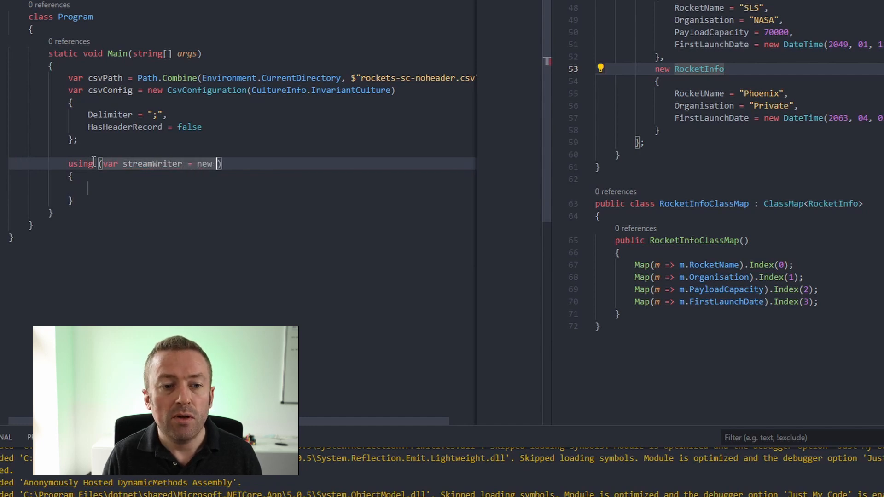
{"action": "type", "text": "StreamWriter("}
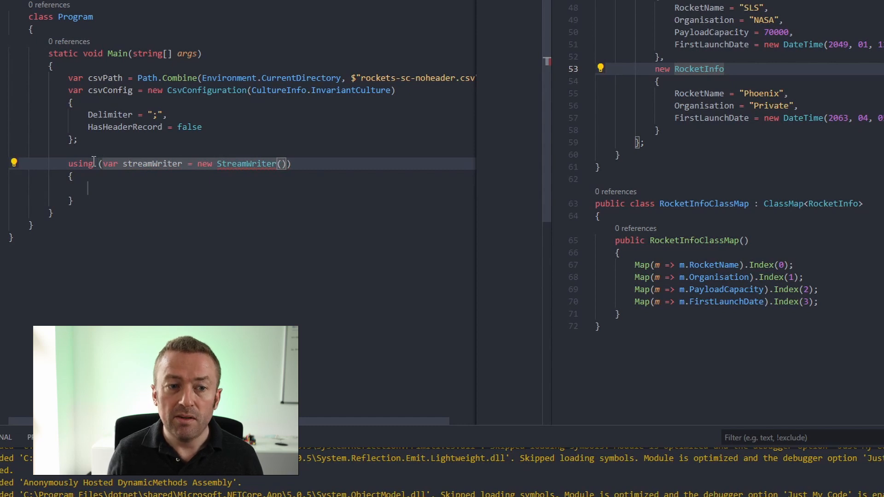
{"action": "type", "text": "csvP"}
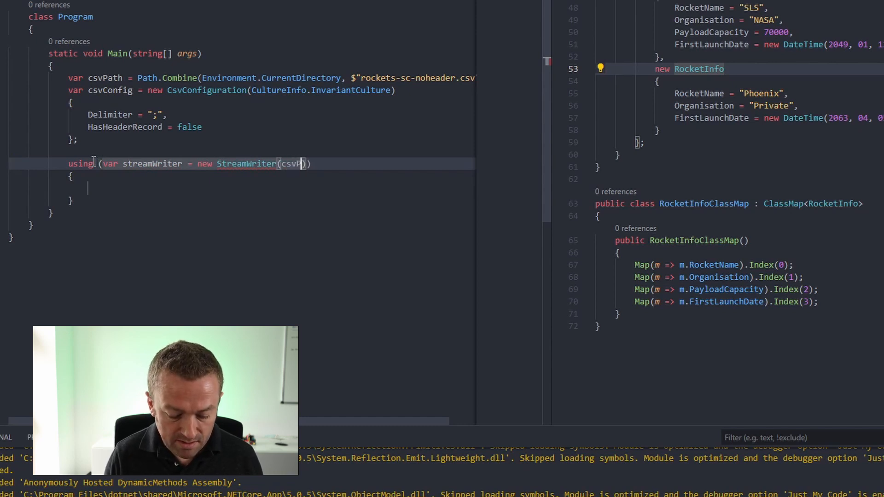
Nest a using block creating a CsvWriter from streamWriter and csvConfig.
{"action": "type", "text": "using (resource"}
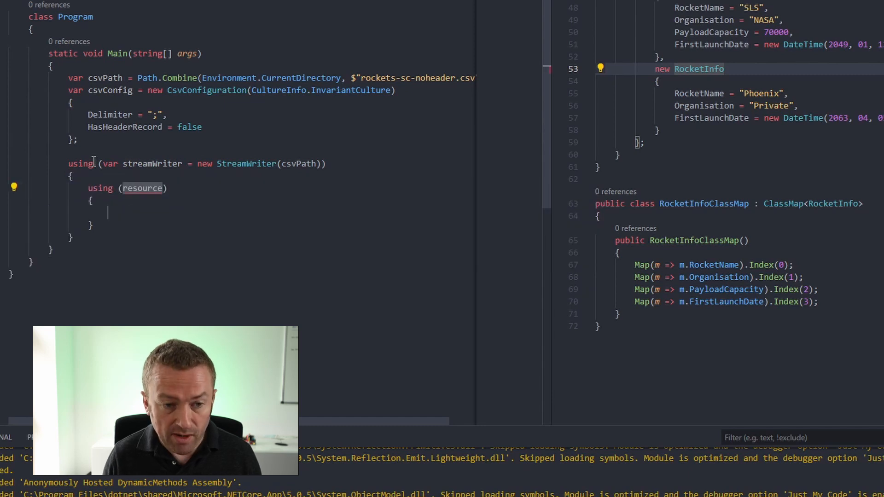
{"action": "type", "text": "var csvWriter = new CsvWriter("}
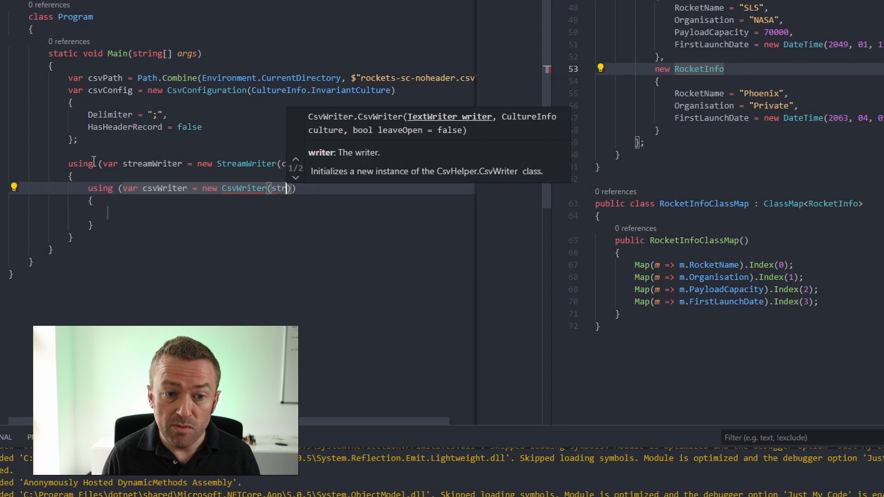
{"action": "type", "text": "streamWriter,"}
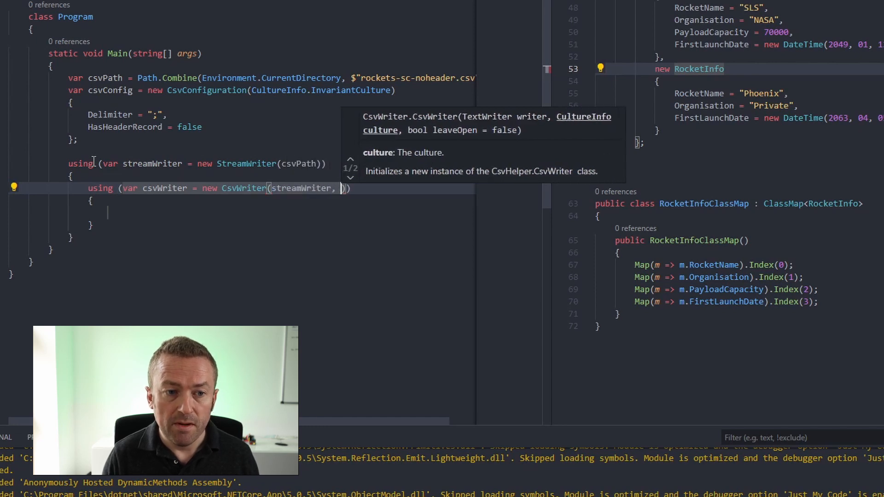
{"action": "type", "text": "csvConfig"}
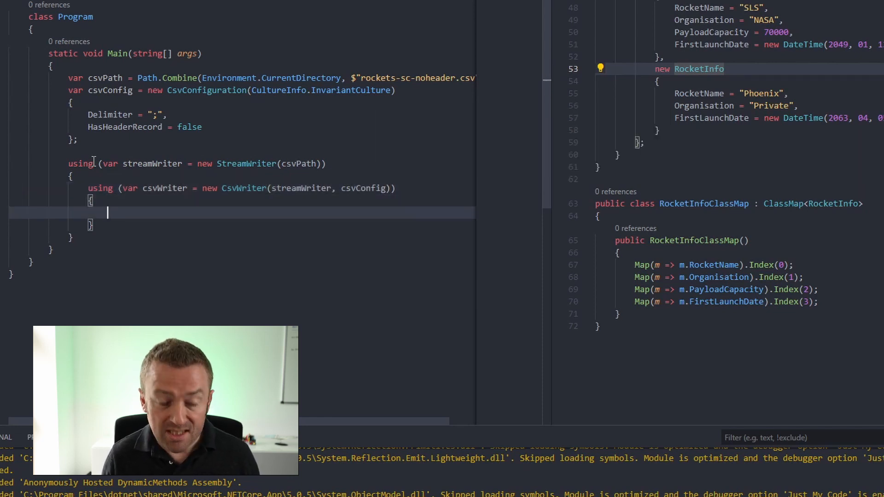
Get rockets from RocketInfo.GetRockets() and write them with csvWriter.WriteRecords.
{"action": "type", "text": "var"}
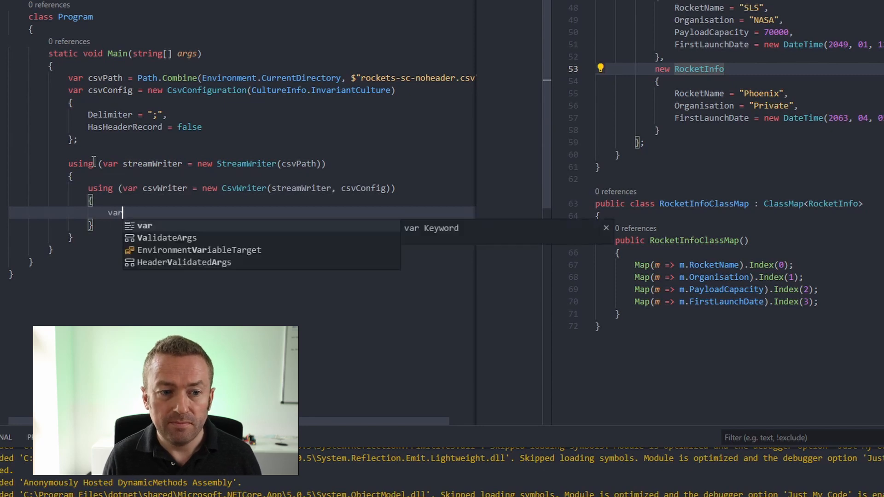
{"action": "type", "text": "rockets = RocketInfo.GetRockets();"}
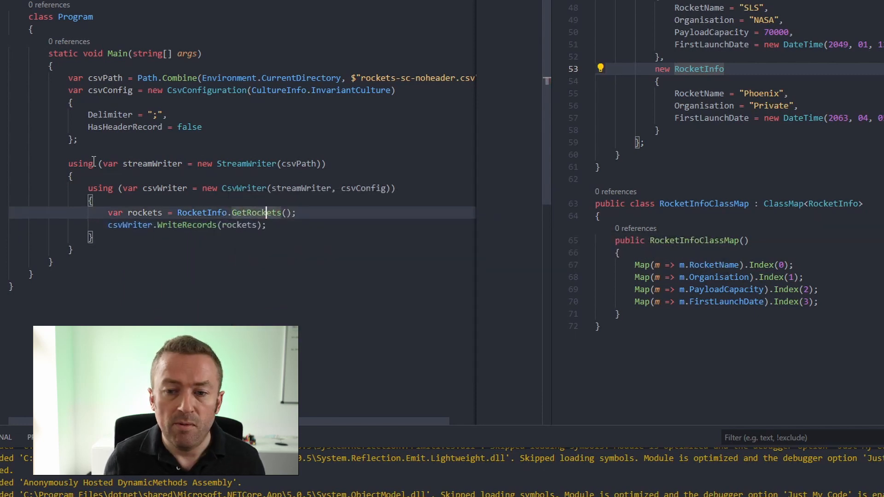
{"action": "key", "text": "Return"}
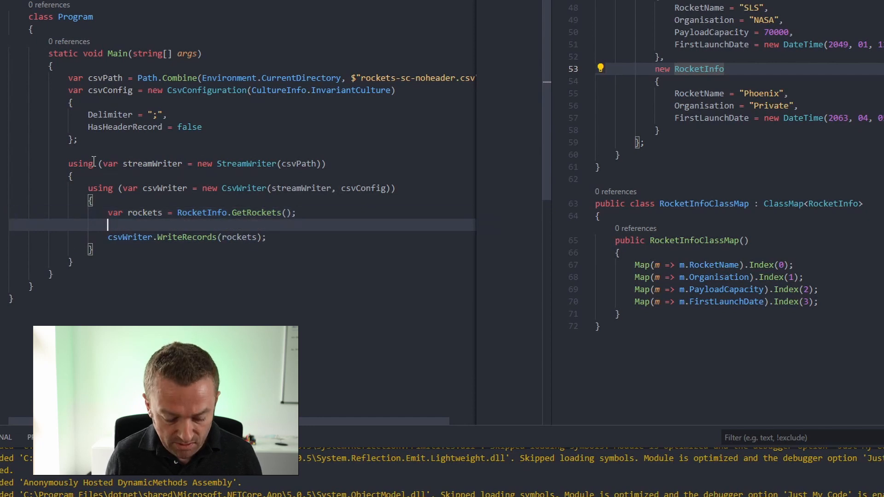
{"action": "type", "text": "csv"}
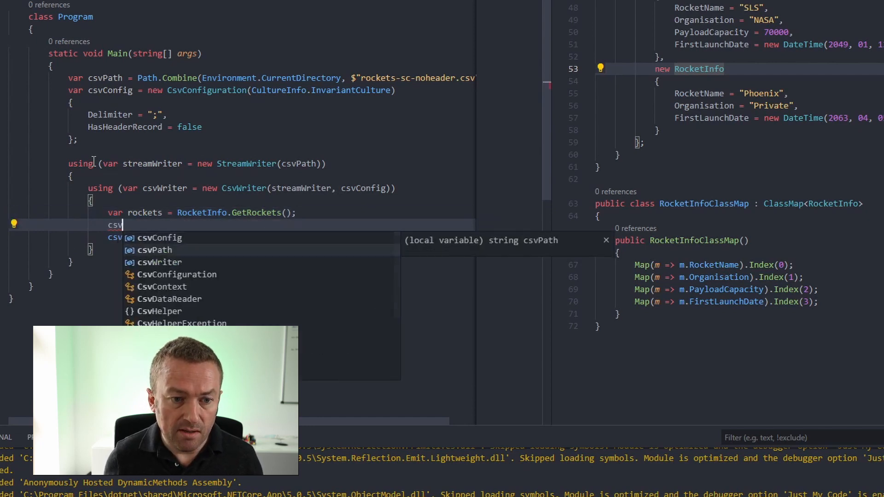